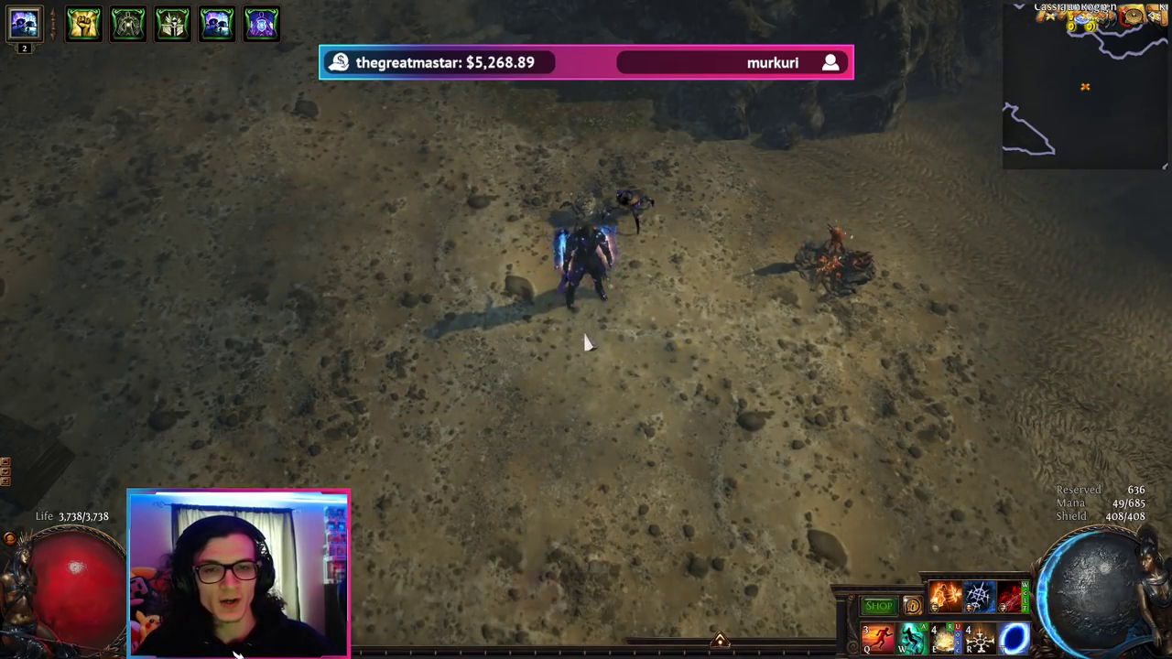
Leave Path of Exile and show the Seismic Trapper build's passive tree in Path of Building
{"action": "key", "text": "i"}
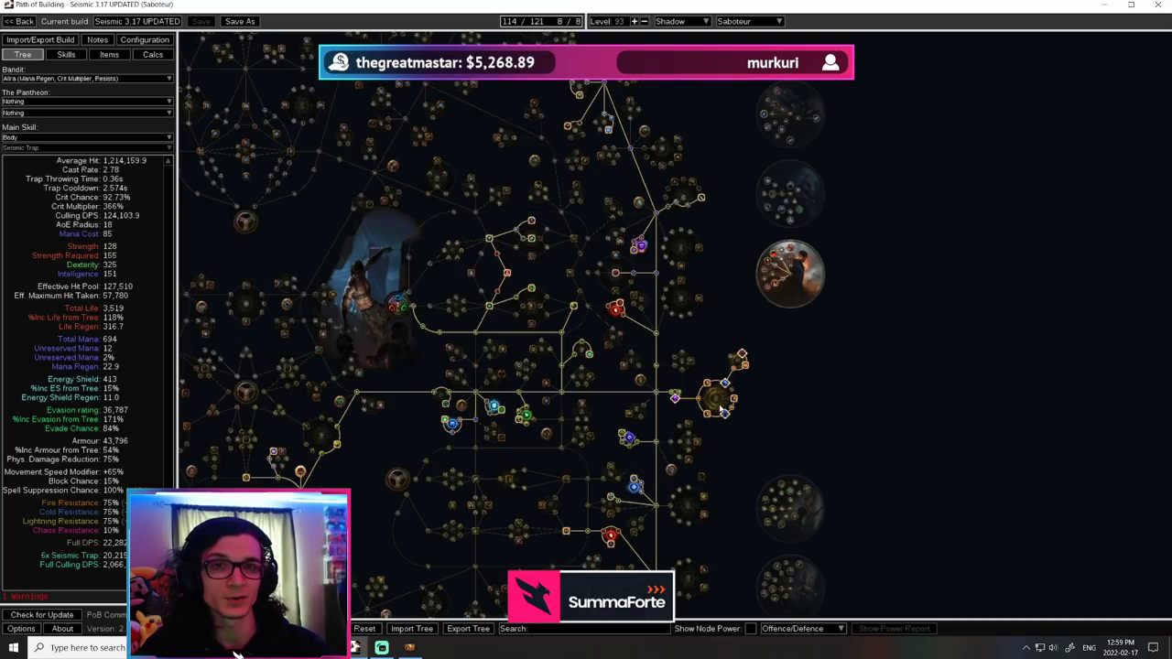
Show the build's equipped gear list with weapons, armour, flasks and jewel sockets
{"action": "left_click", "coordinate": [109, 55]}
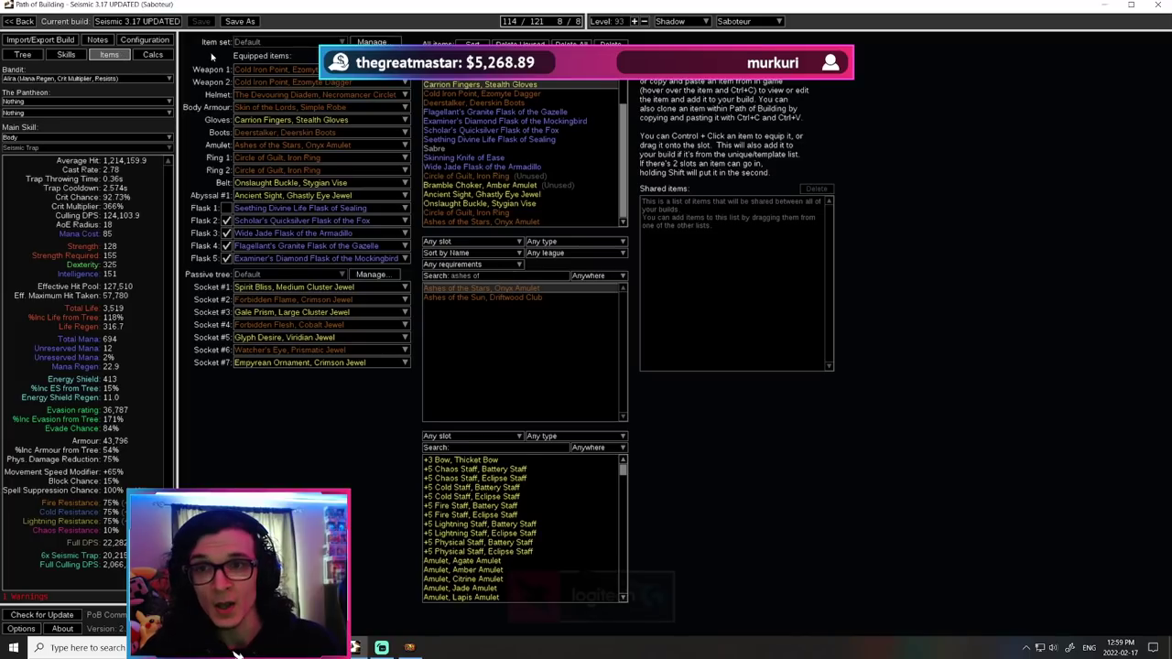
{"action": "mouse_move", "coordinate": [320, 81]}
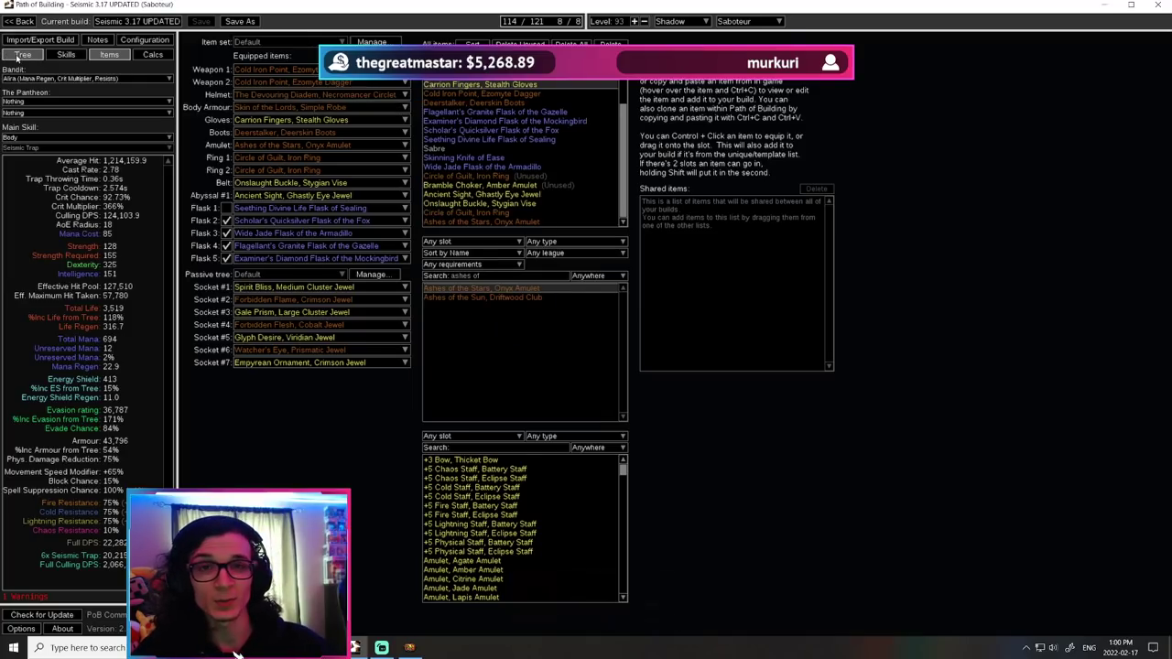
{"action": "left_click", "coordinate": [22, 55]}
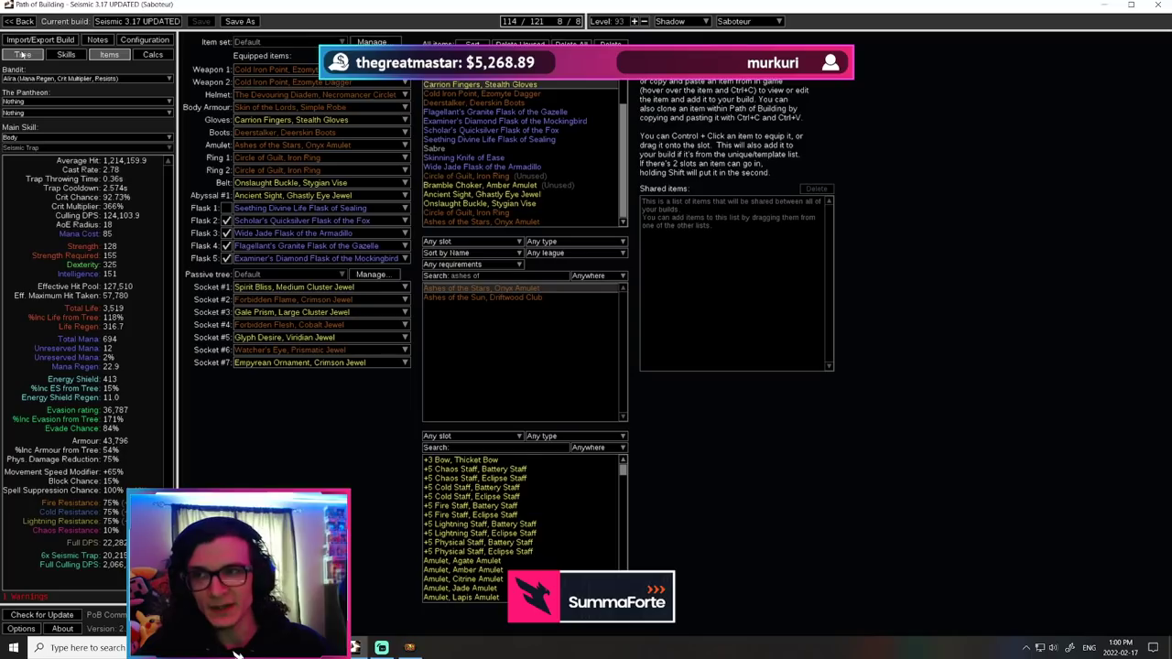
Return to the passive tree and search it for 'point blank'
{"action": "left_click", "coordinate": [22, 55]}
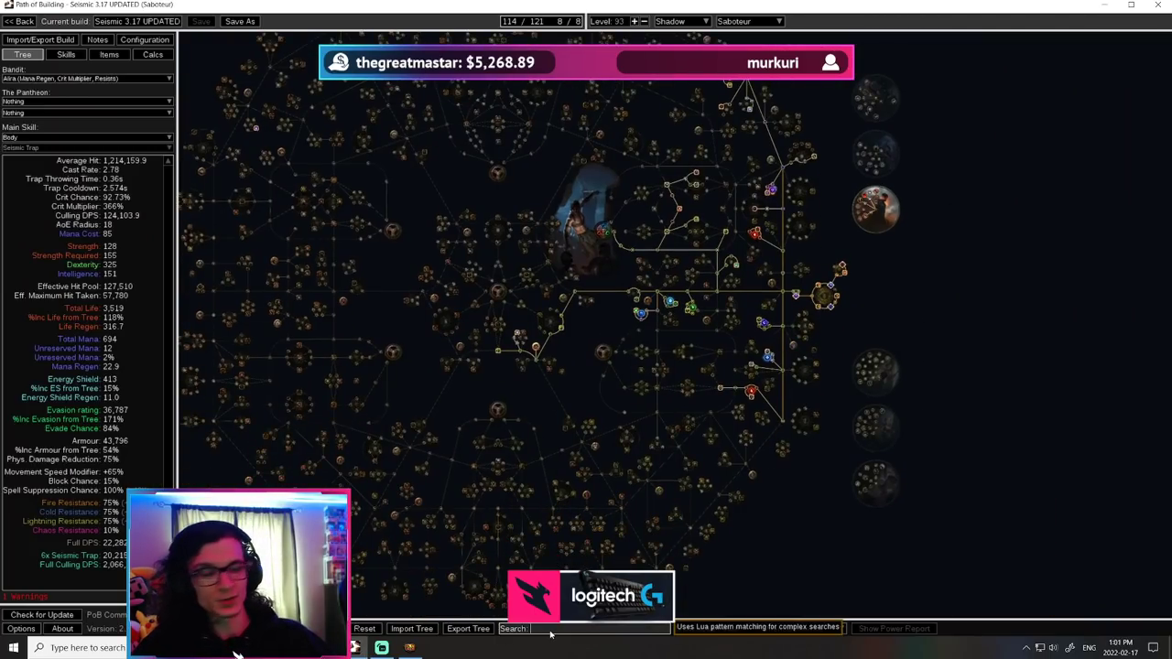
{"action": "type", "text": "point blank"}
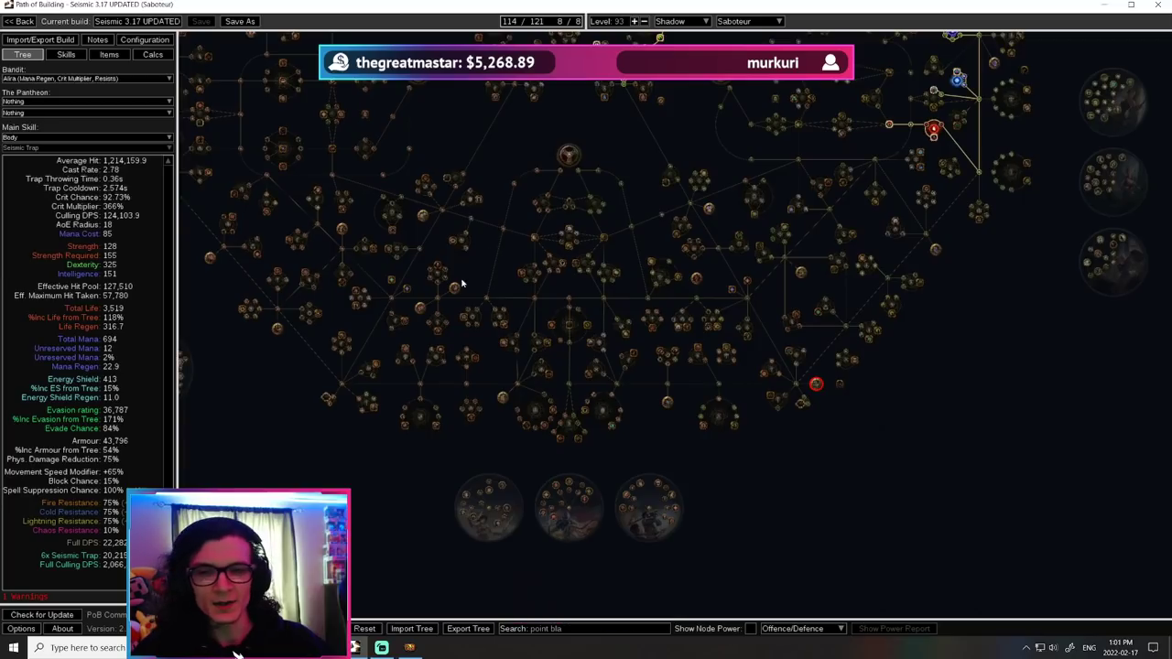
{"action": "mouse_move", "coordinate": [454, 289]}
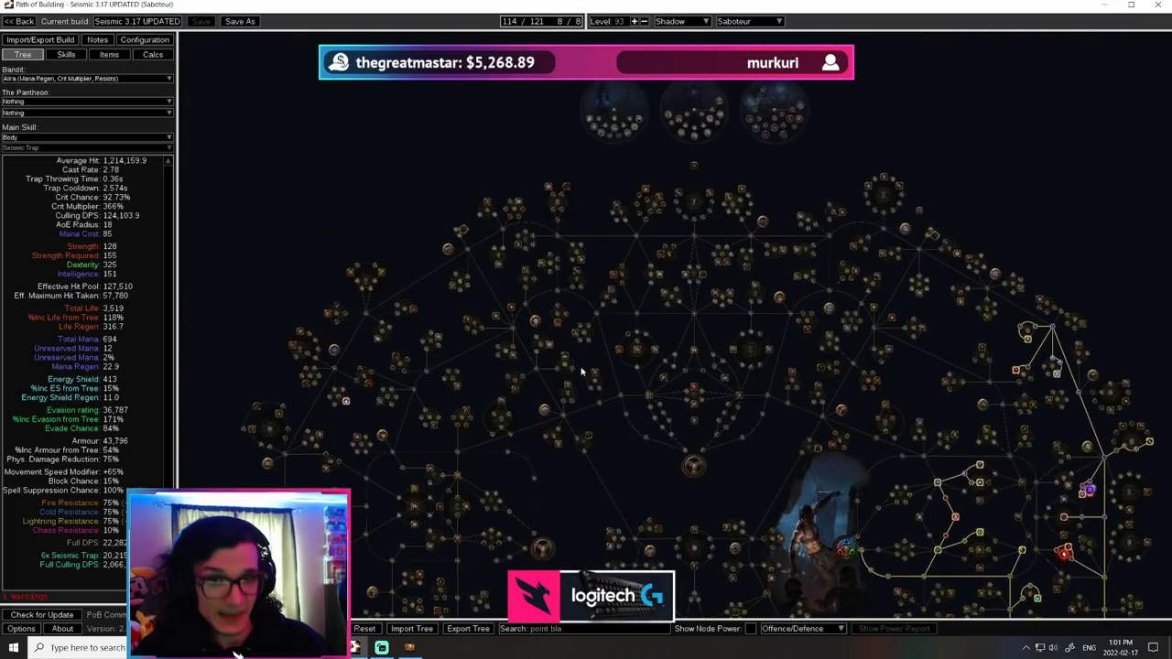
{"action": "mouse_move", "coordinate": [535, 320]}
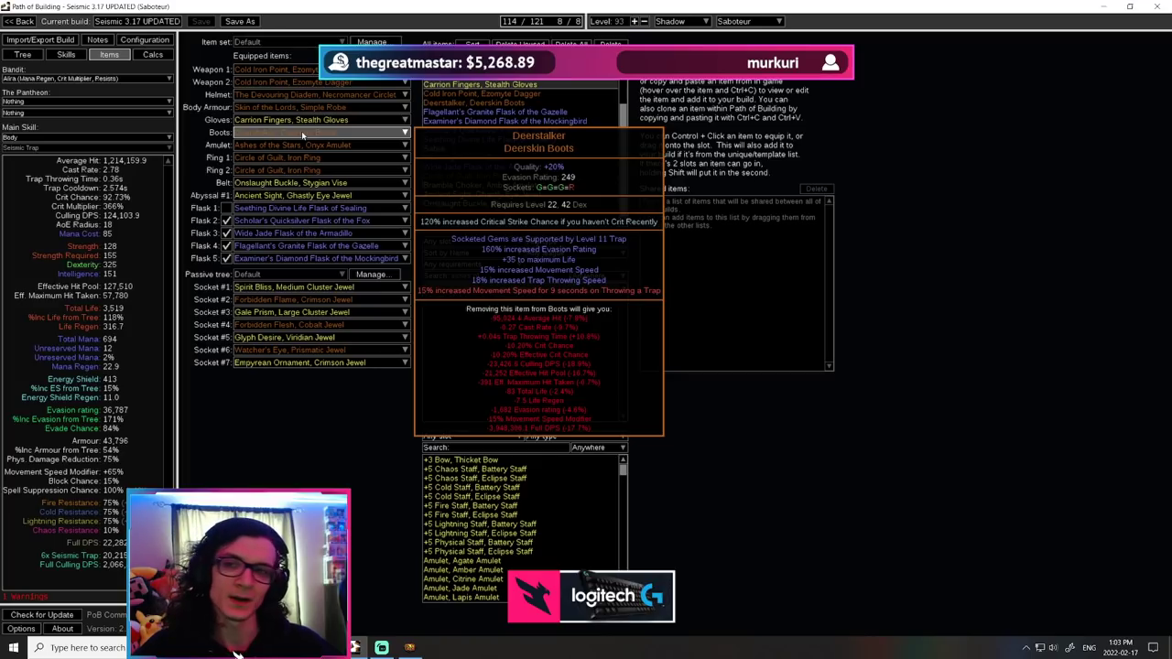
{"action": "mouse_move", "coordinate": [303, 145]}
{"action": "type", "text": "ashes of"}
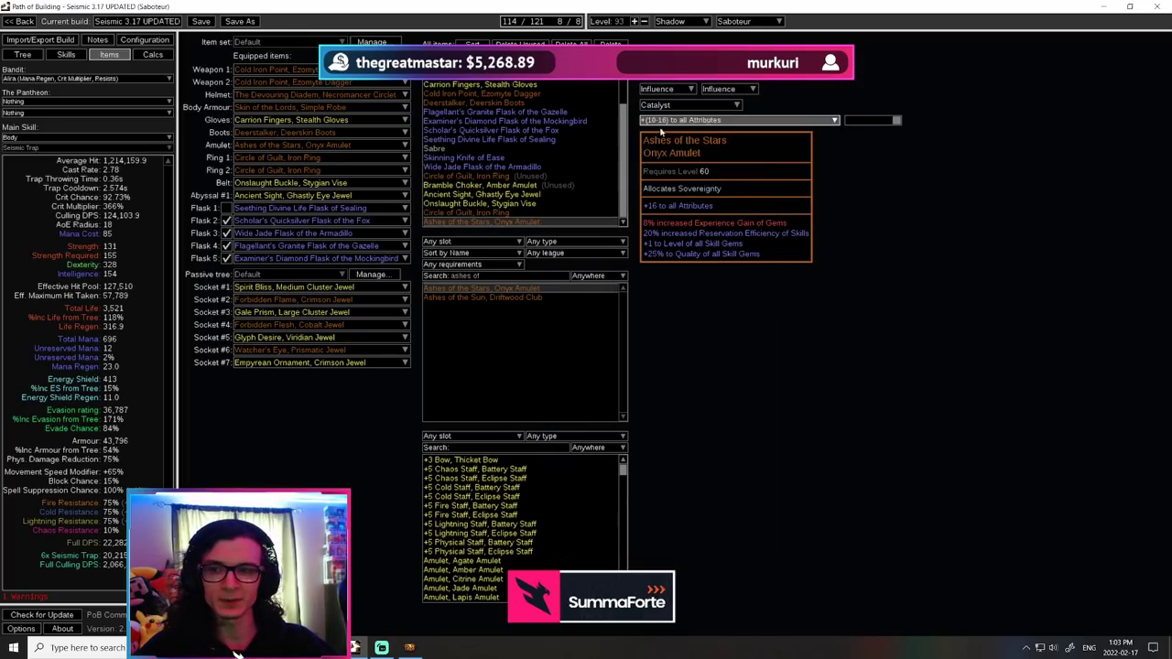
Pick a different modifier variant on the Ashes of the Stars amulet and close the editor
{"action": "left_click", "coordinate": [736, 120]}
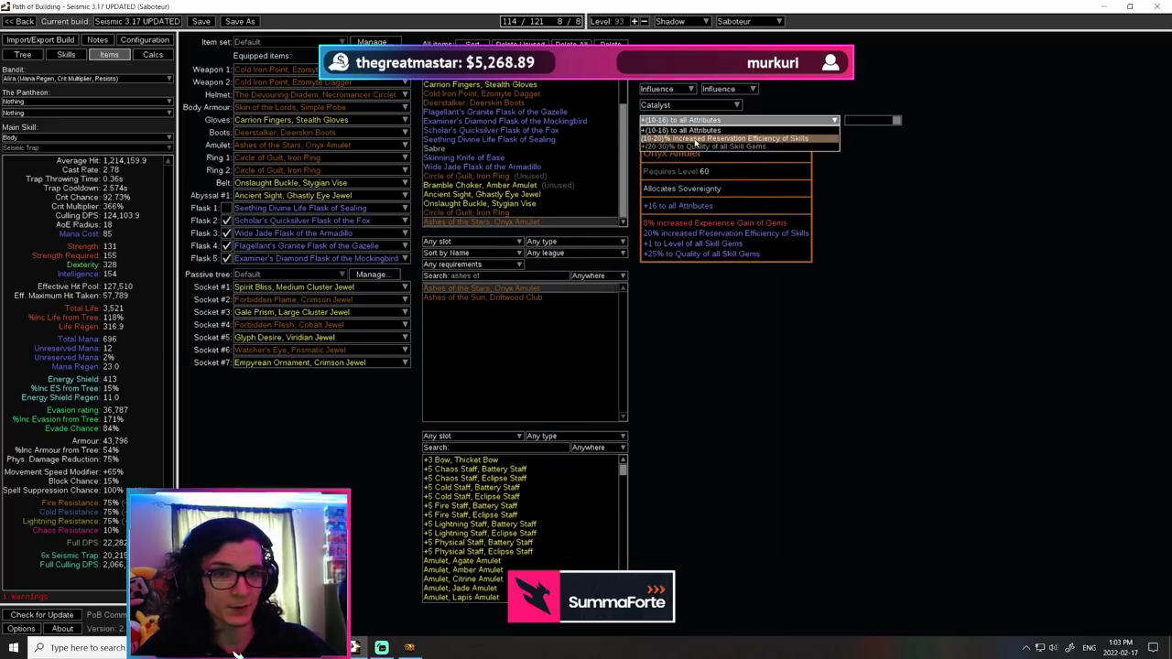
{"action": "left_click", "coordinate": [725, 139]}
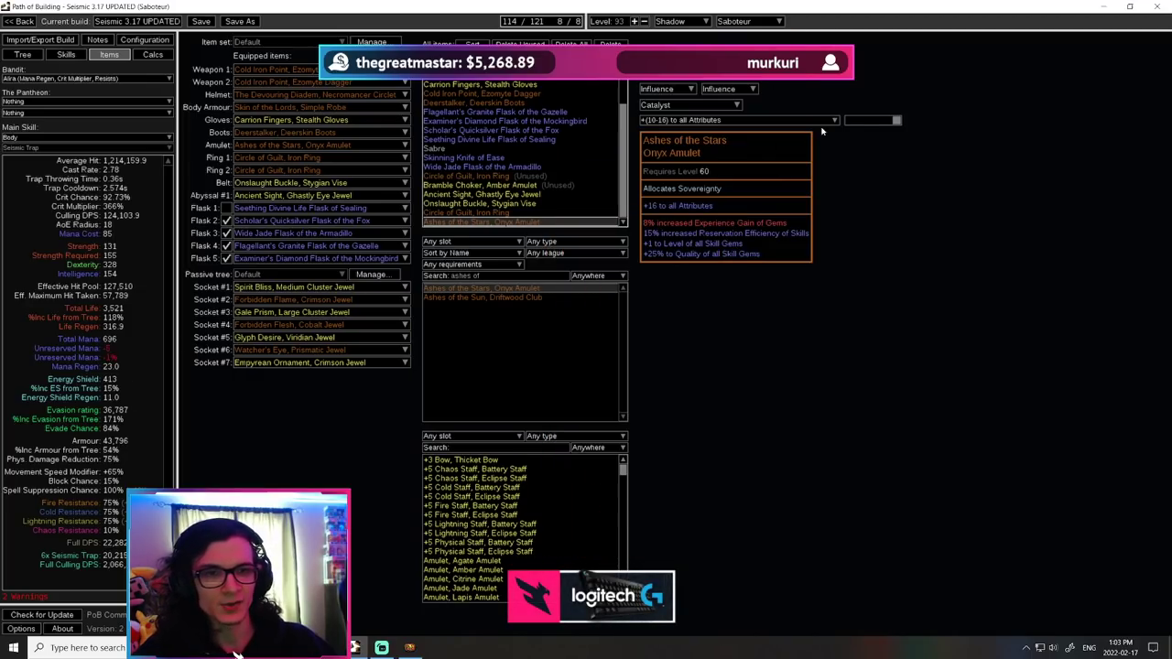
{"action": "left_click", "coordinate": [736, 121]}
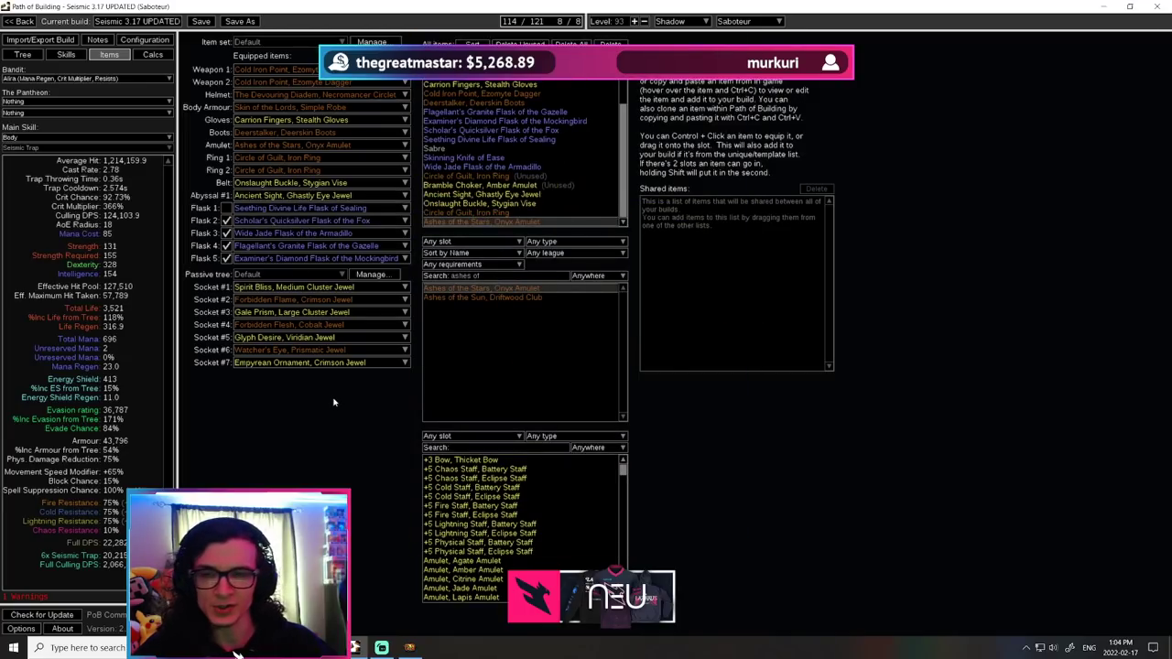
{"action": "mouse_move", "coordinate": [293, 232]}
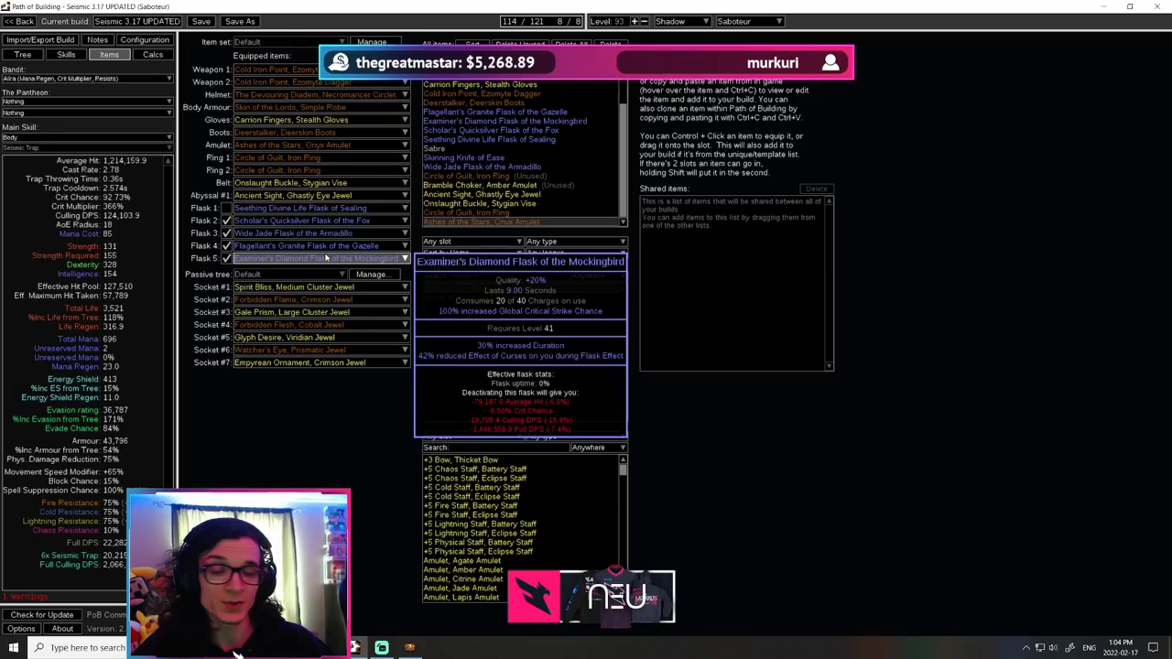
{"action": "mouse_move", "coordinate": [318, 246]}
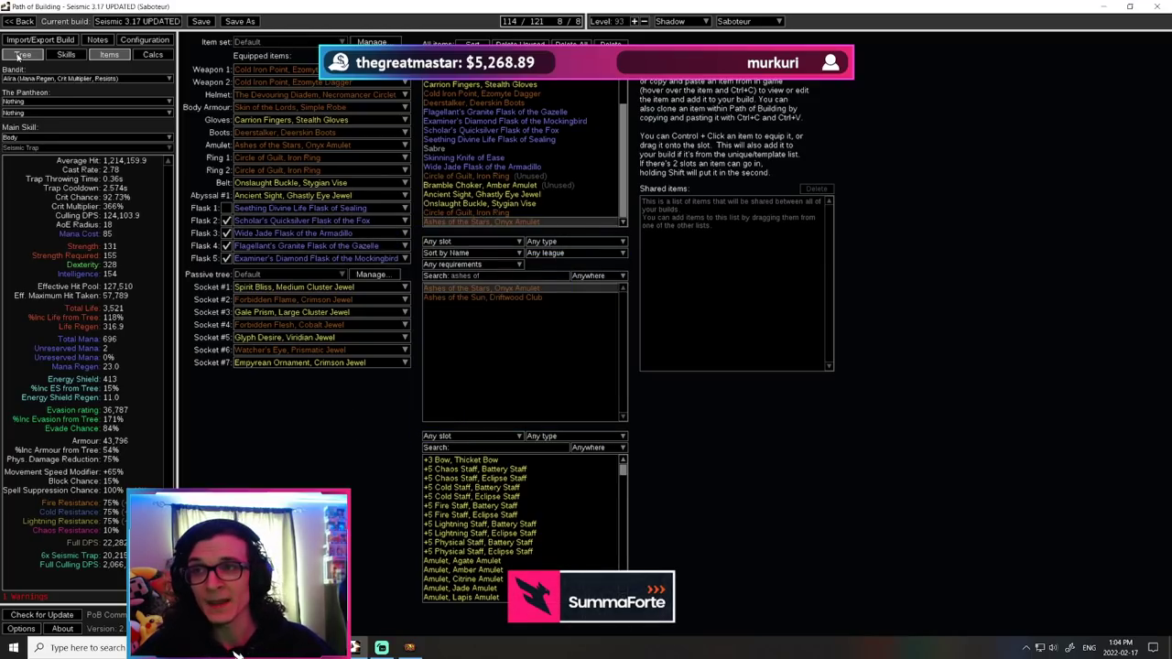
Go back to the passive skill tree from the gear list
{"action": "left_click", "coordinate": [22, 55]}
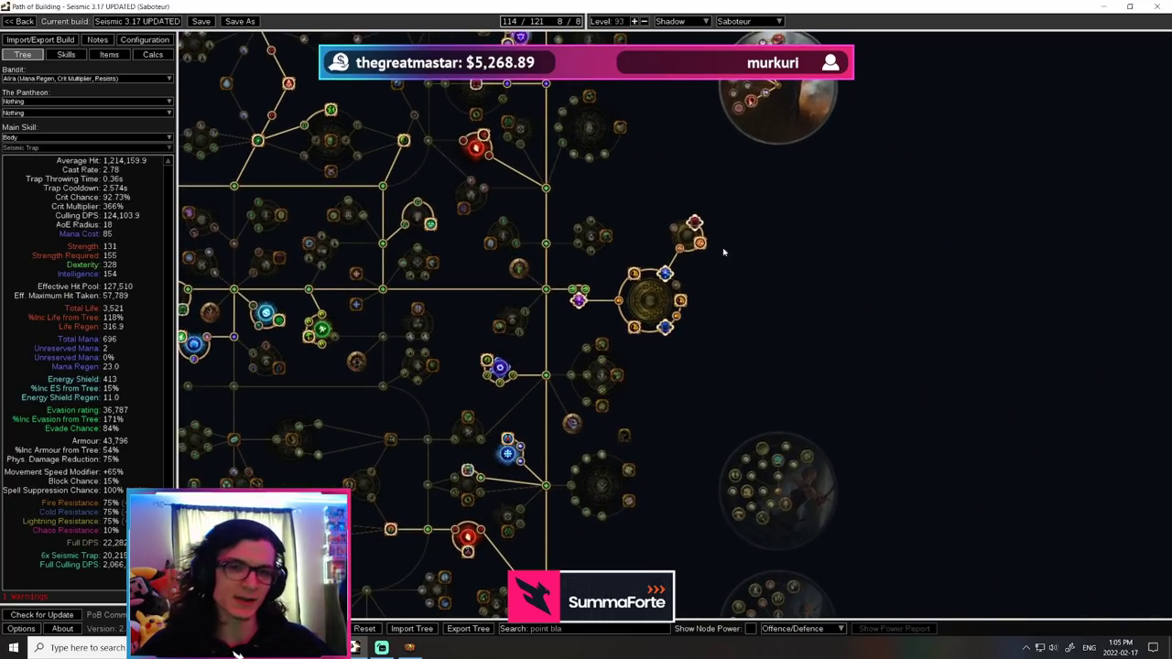
{"action": "mouse_move", "coordinate": [637, 289]}
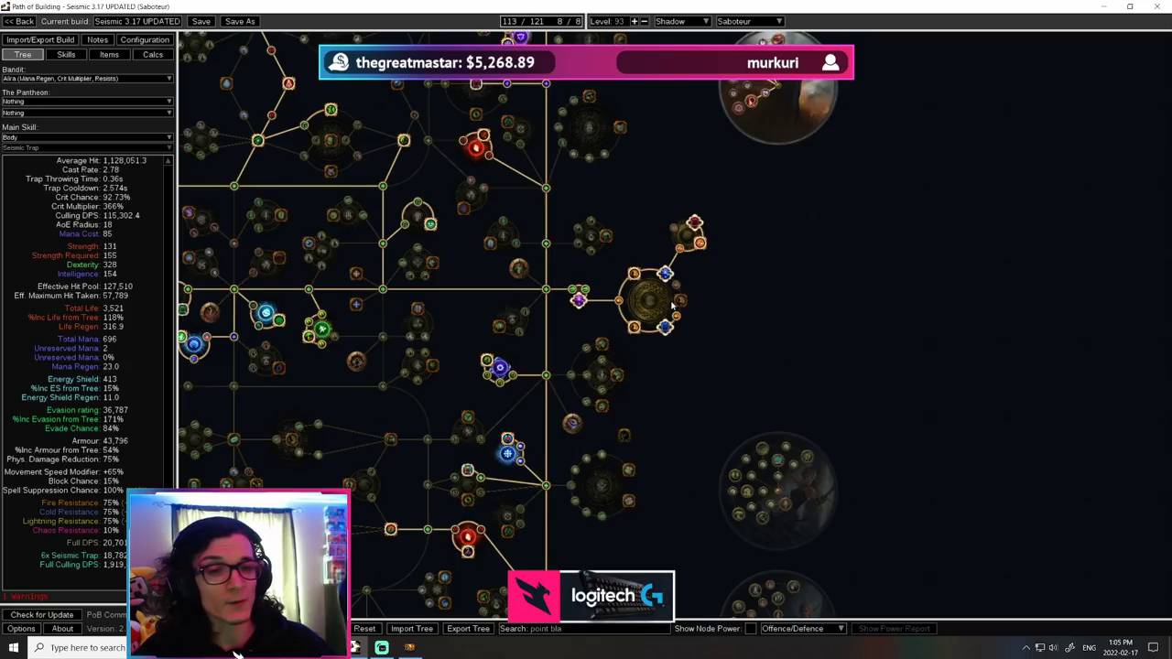
{"action": "mouse_move", "coordinate": [678, 302]}
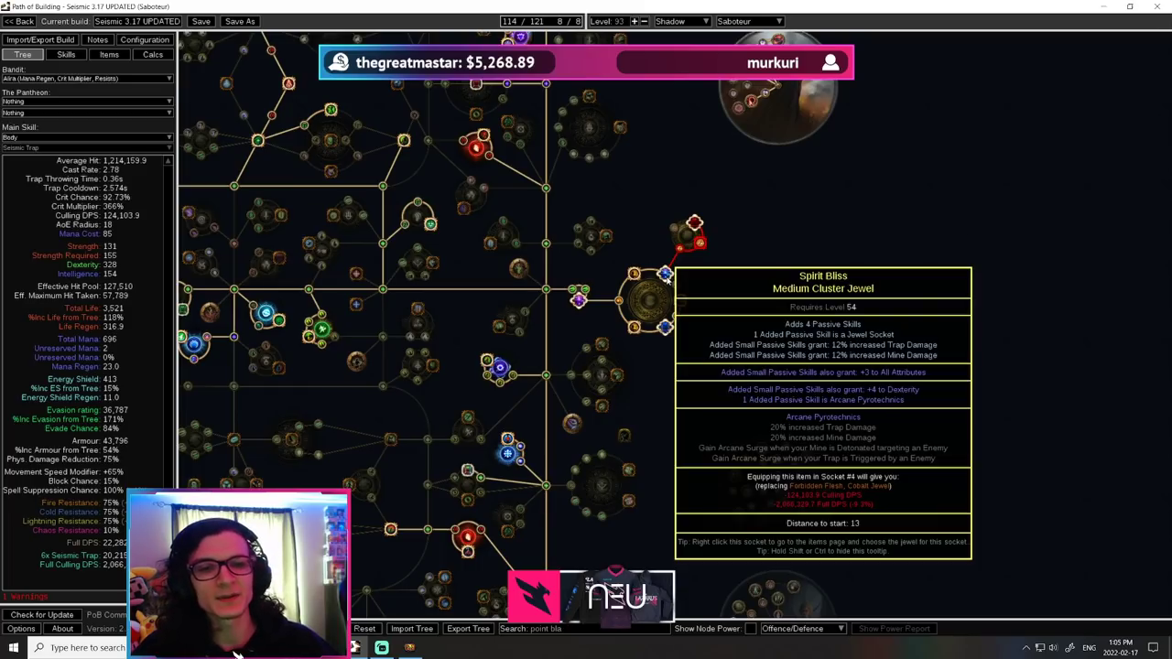
{"action": "mouse_move", "coordinate": [680, 247]}
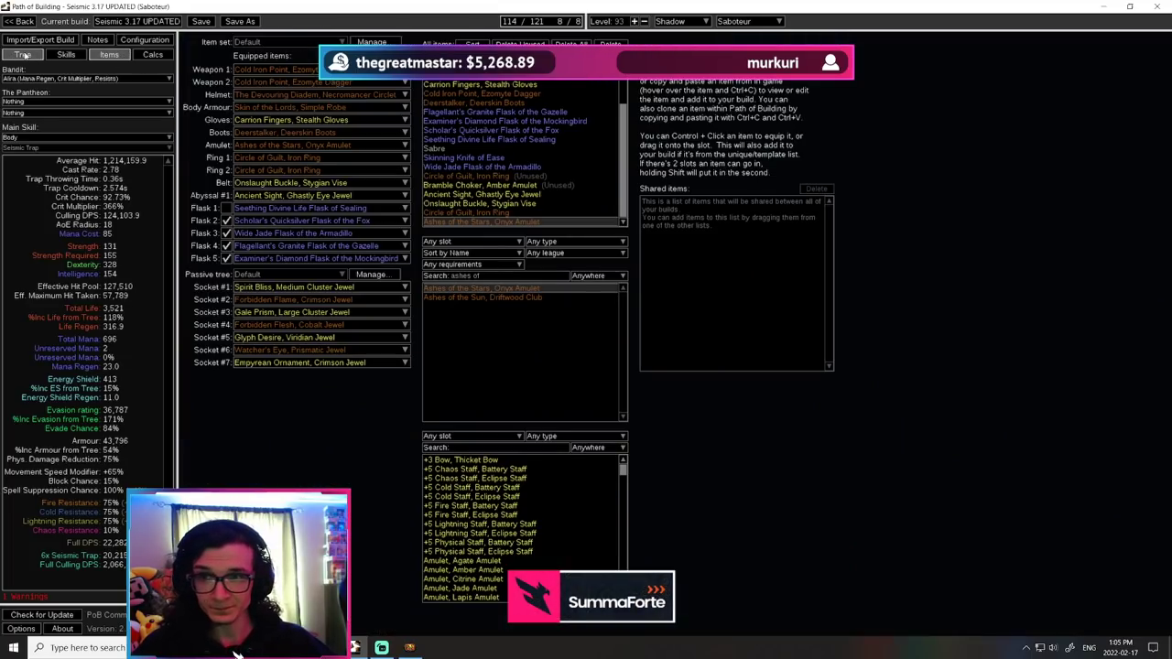
{"action": "left_click", "coordinate": [21, 54]}
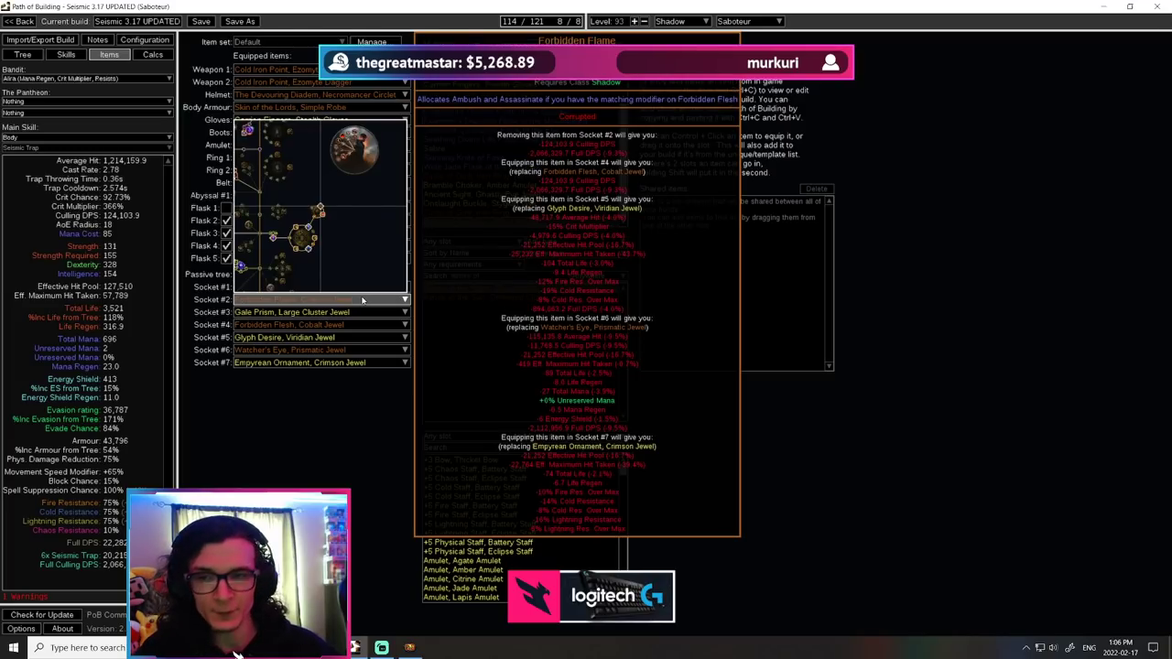
Return to the passive tree to look over the cluster jewel sockets
{"action": "left_click", "coordinate": [22, 55]}
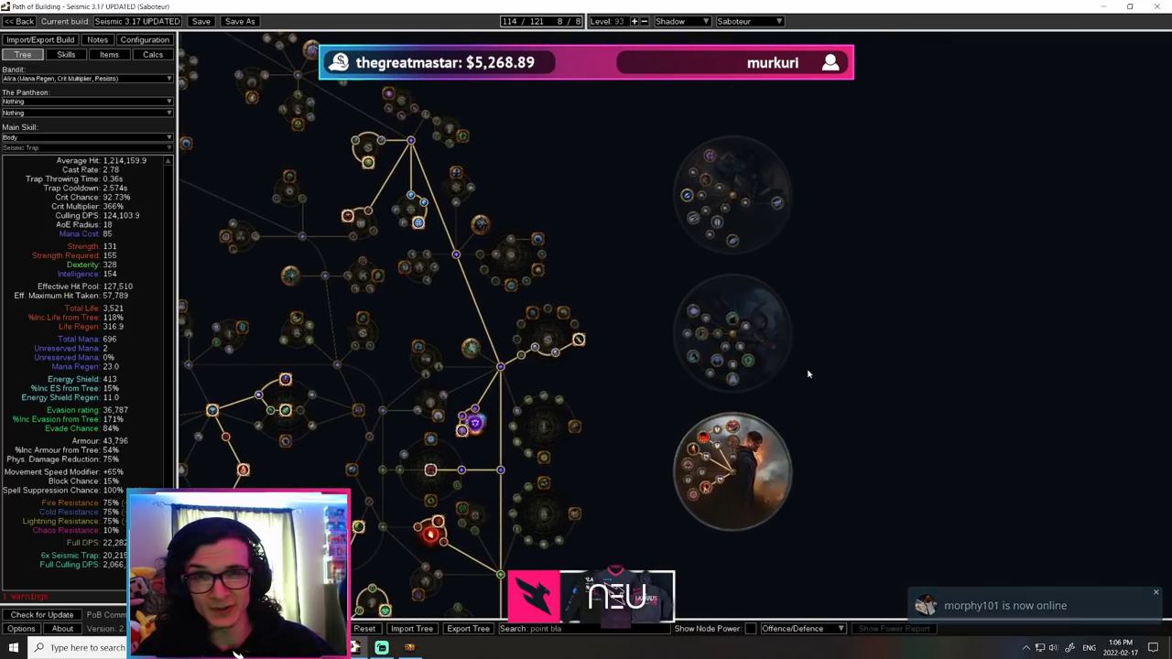
{"action": "mouse_move", "coordinate": [685, 195]}
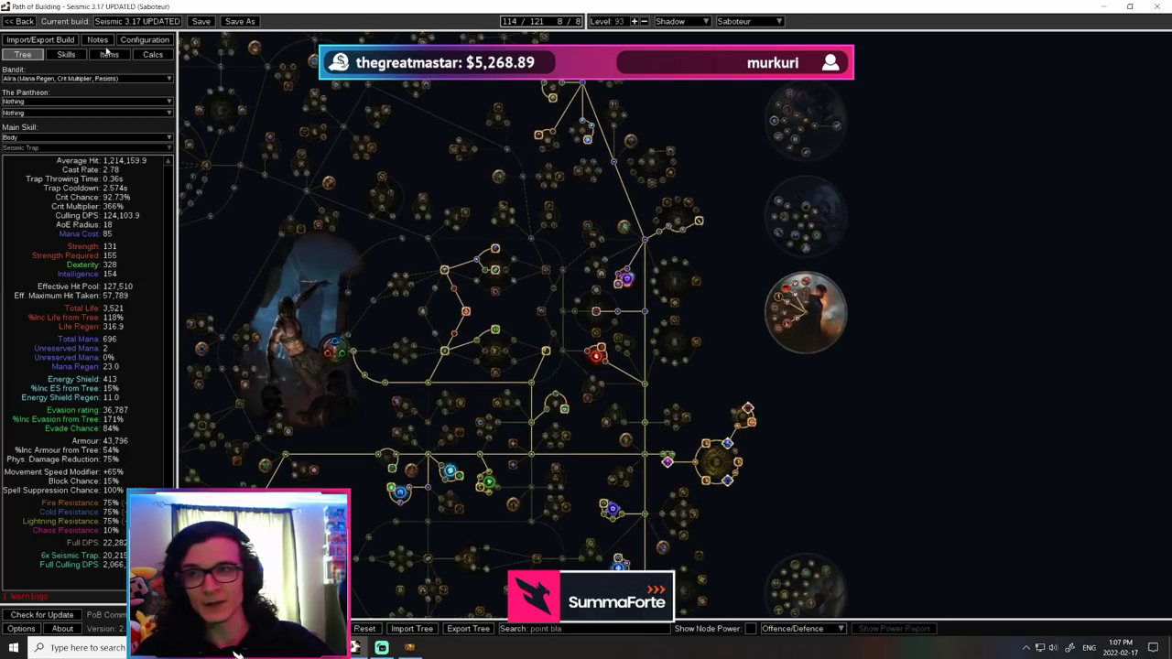
{"action": "left_click", "coordinate": [110, 55]}
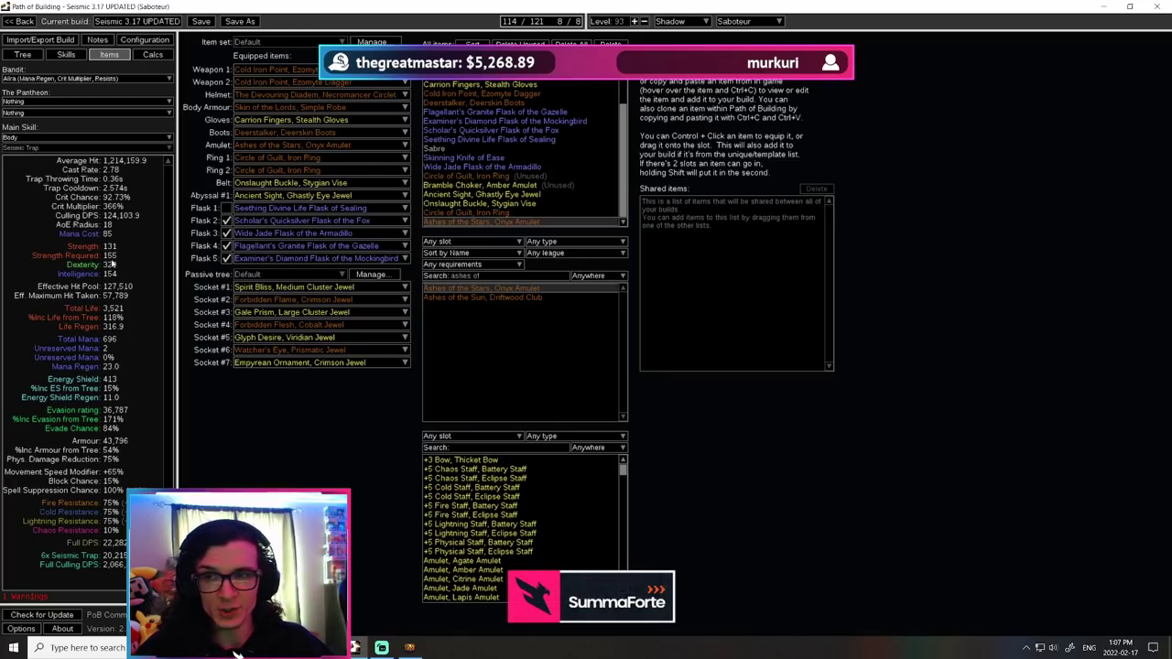
{"action": "mouse_move", "coordinate": [302, 170]}
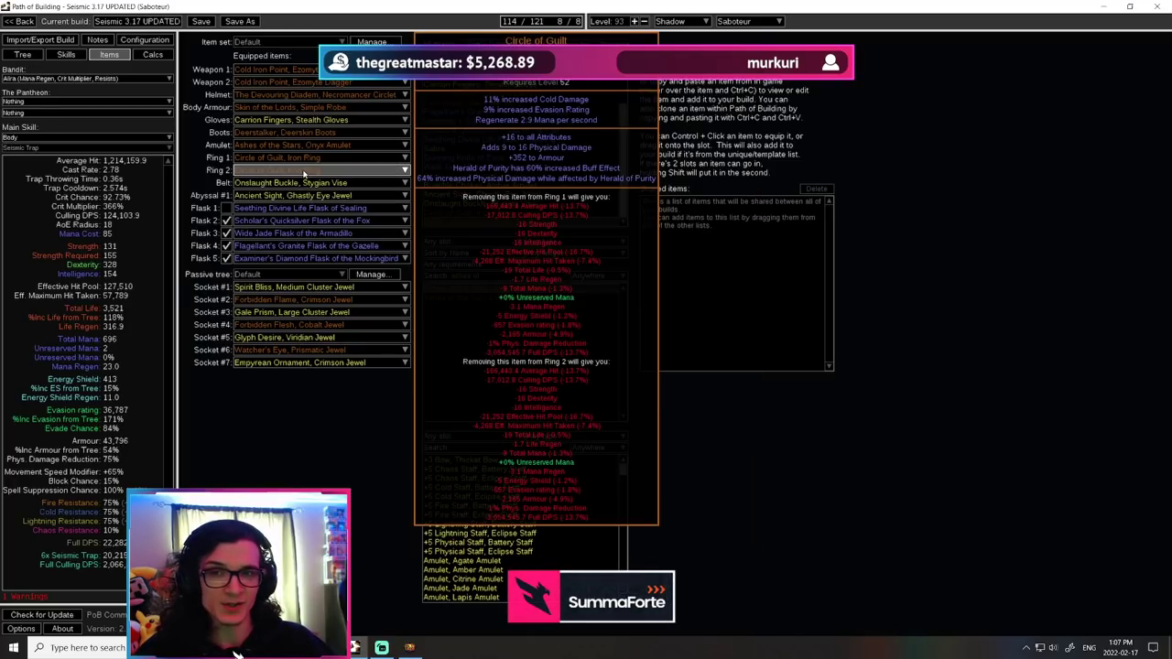
{"action": "left_click", "coordinate": [22, 55]}
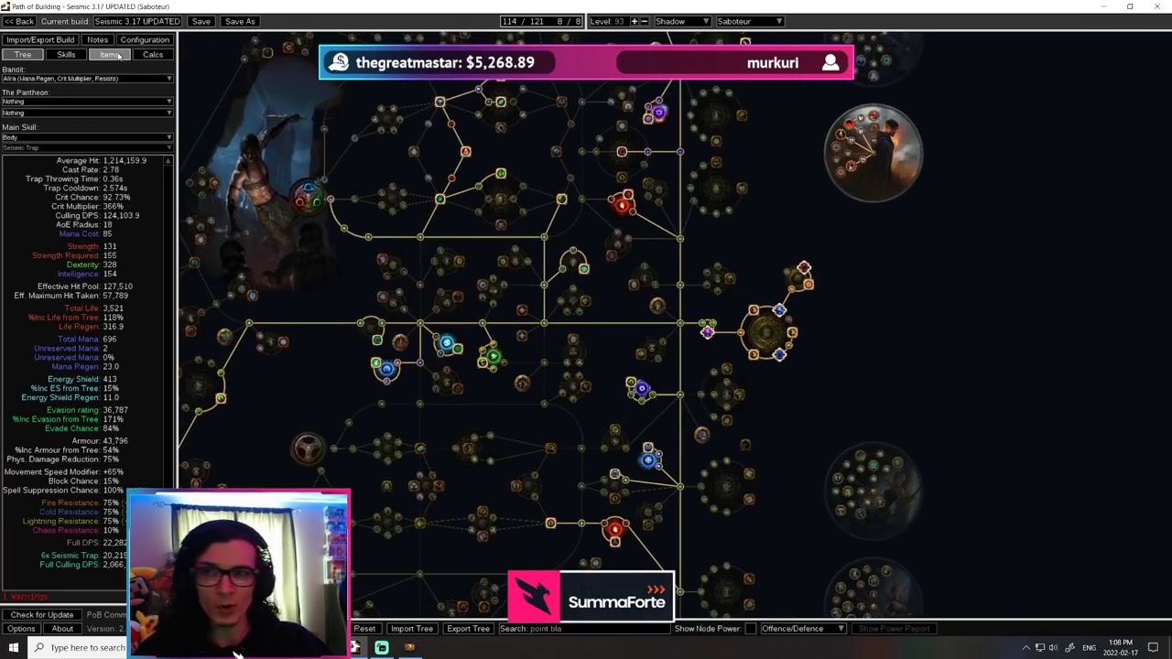
Show the build's skill gem socket groups with Assassin's Mark details
{"action": "left_click", "coordinate": [110, 54]}
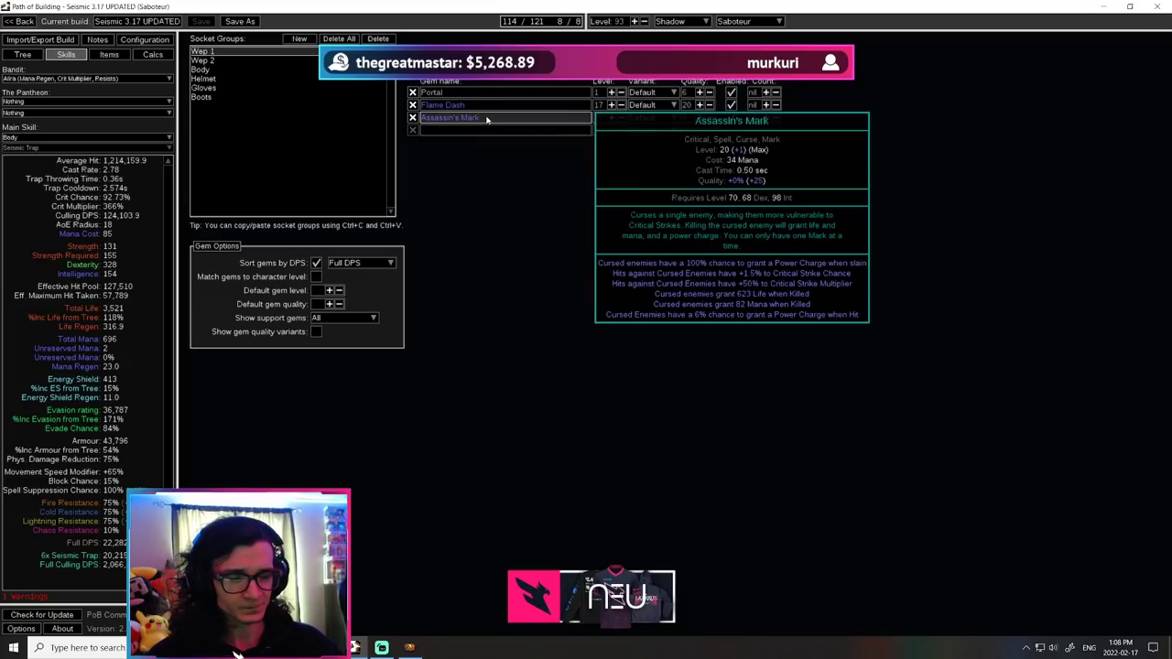
Check the Trap 2 group with a gem disabled, then show the Body's Seismic Trap links
{"action": "left_click", "coordinate": [730, 117]}
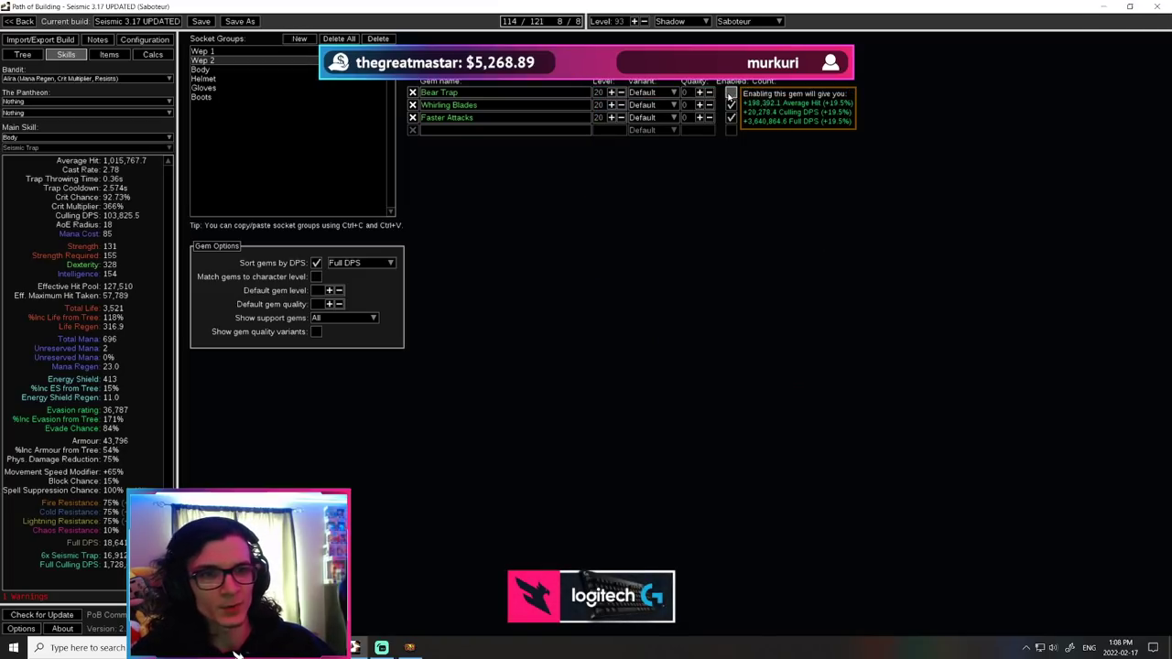
{"action": "left_click", "coordinate": [731, 92]}
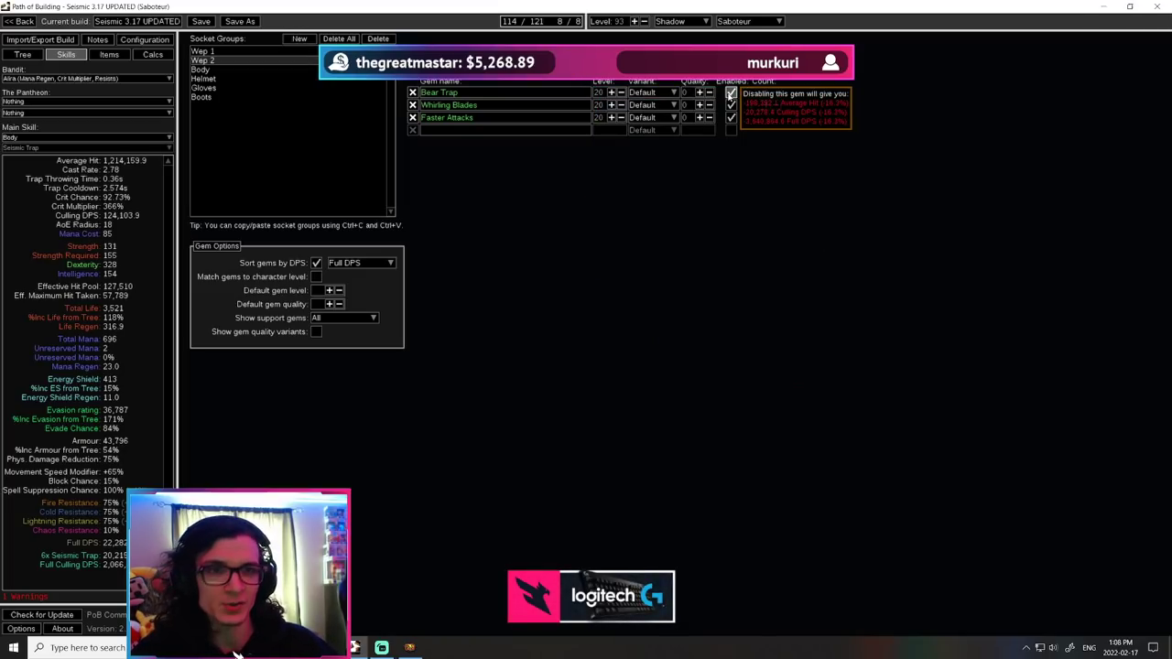
{"action": "mouse_move", "coordinate": [485, 105]}
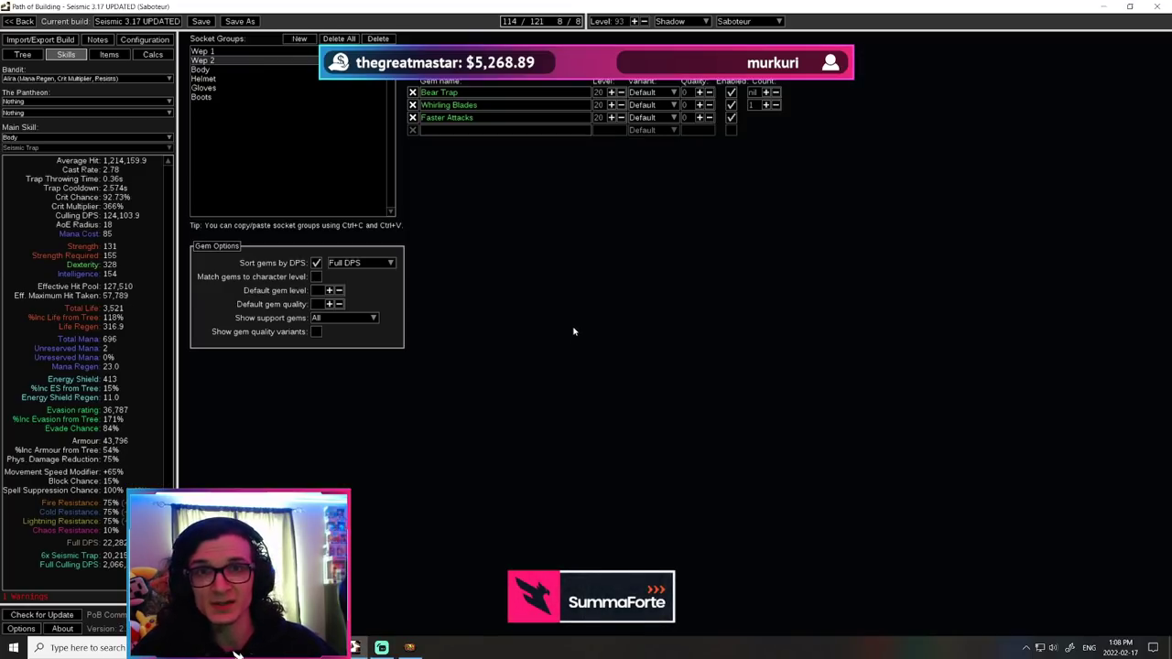
{"action": "mouse_move", "coordinate": [540, 337]}
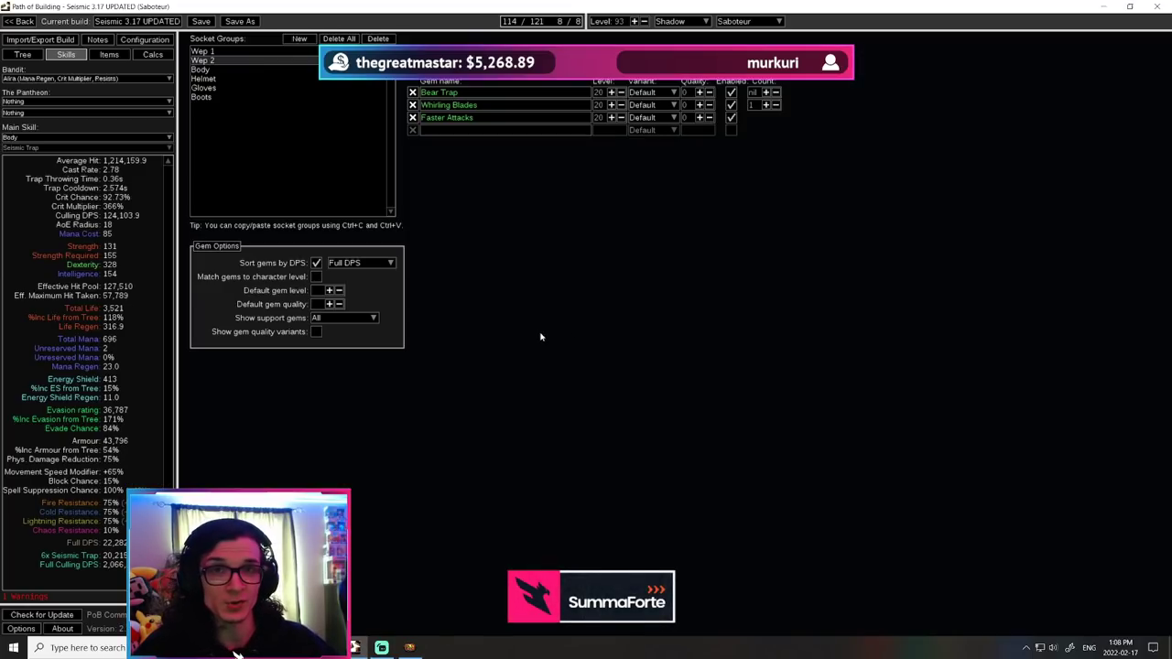
{"action": "mouse_move", "coordinate": [567, 146]}
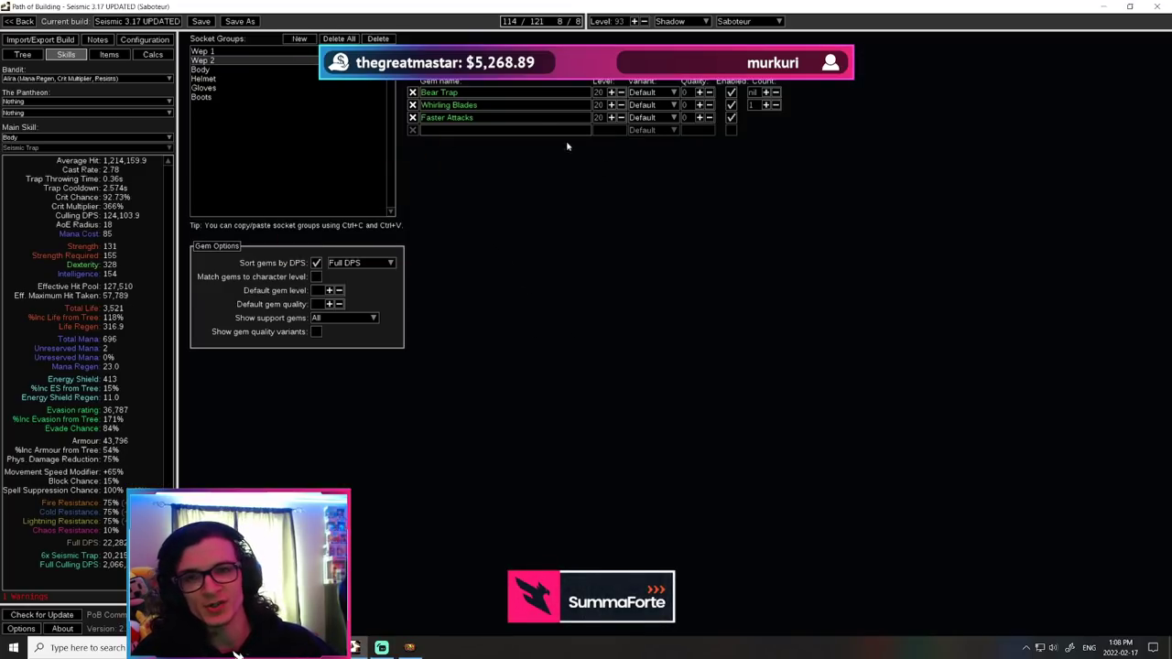
{"action": "left_click", "coordinate": [201, 69]}
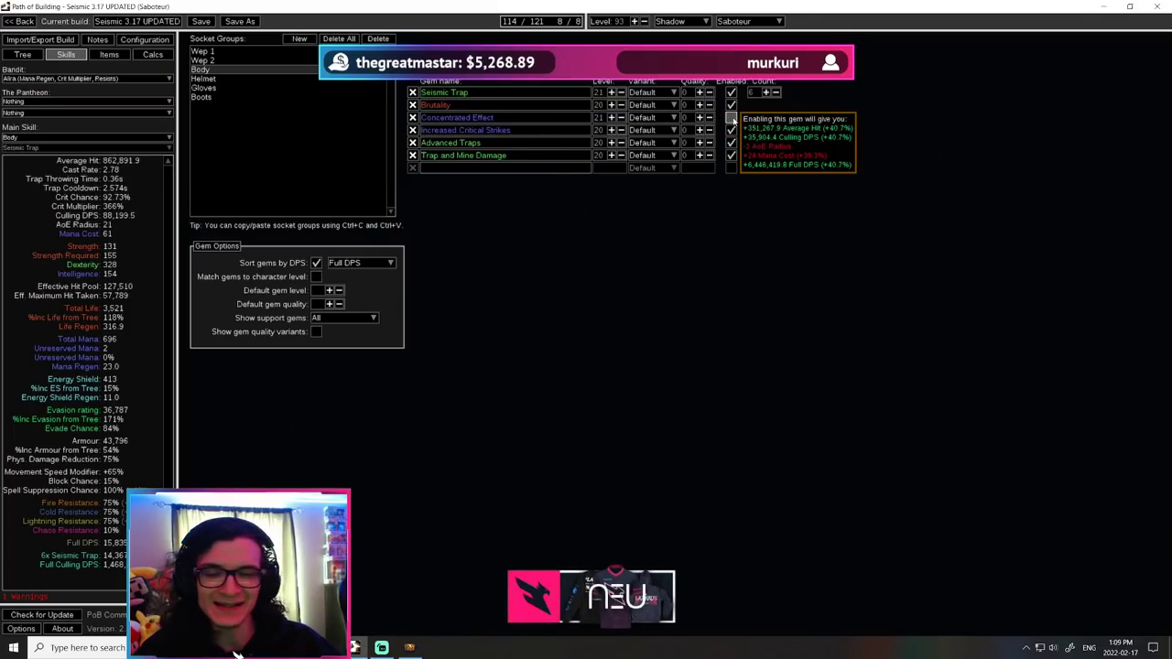
{"action": "left_click", "coordinate": [731, 118]}
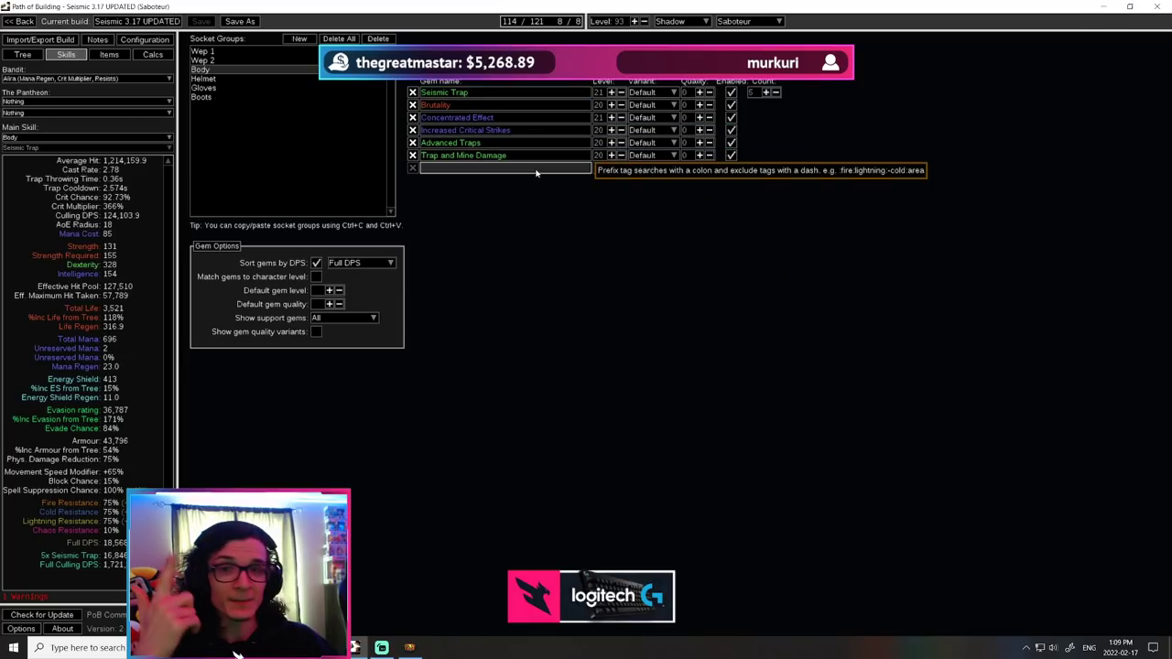
{"action": "left_click", "coordinate": [503, 169]}
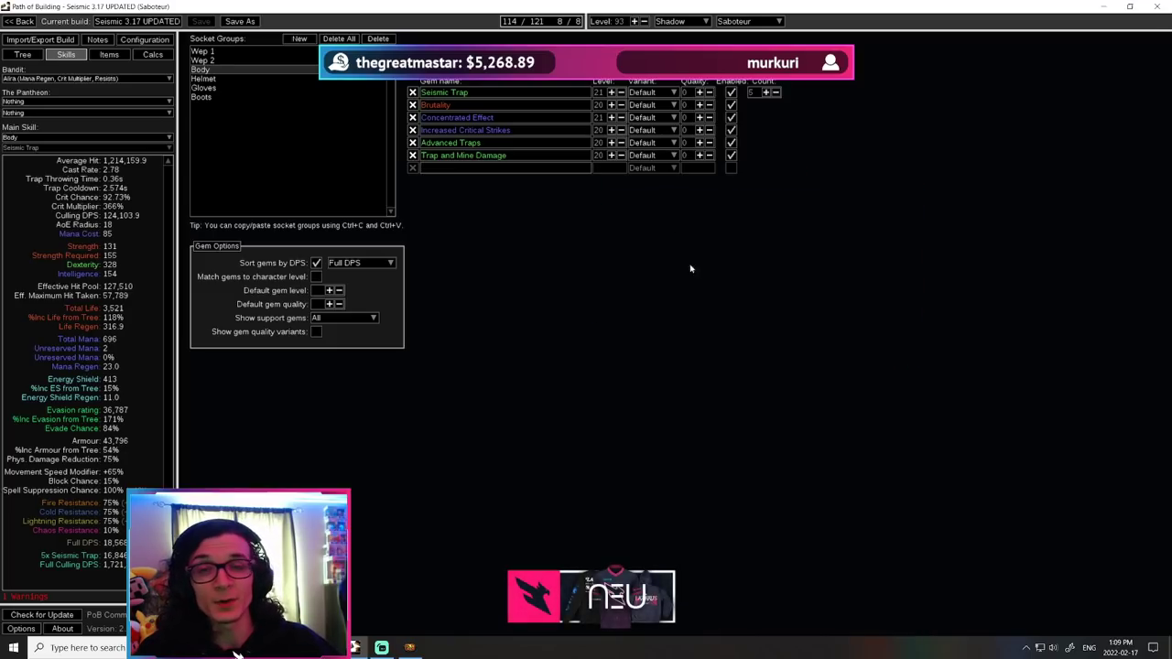
{"action": "left_click", "coordinate": [203, 76]}
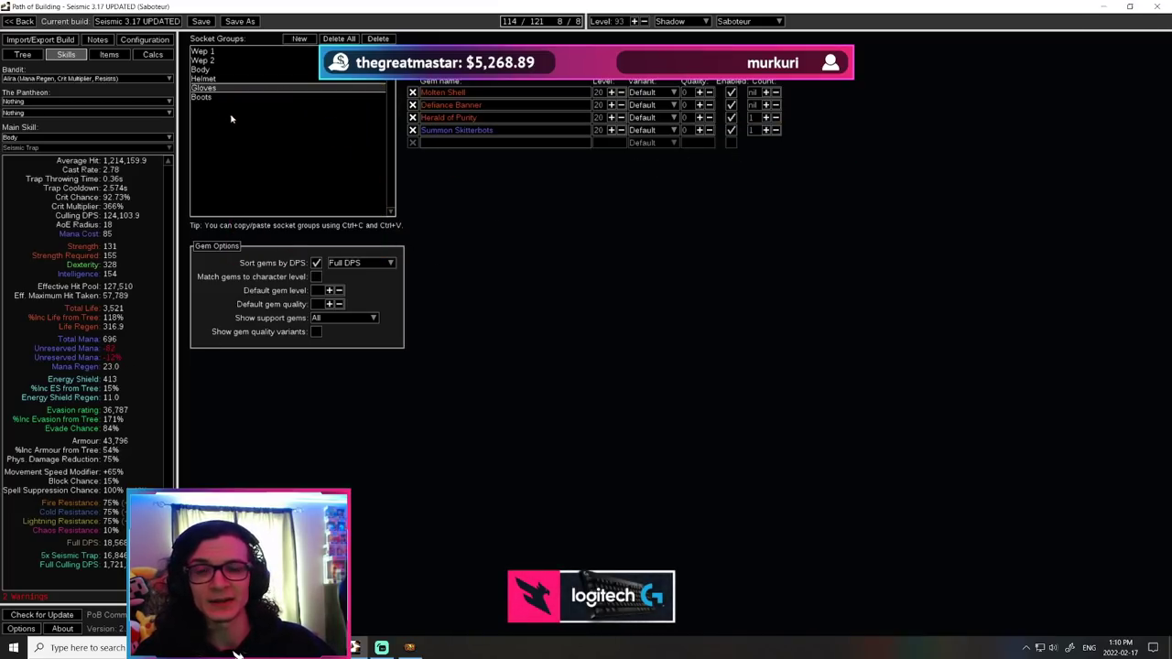
{"action": "mouse_move", "coordinate": [434, 152]}
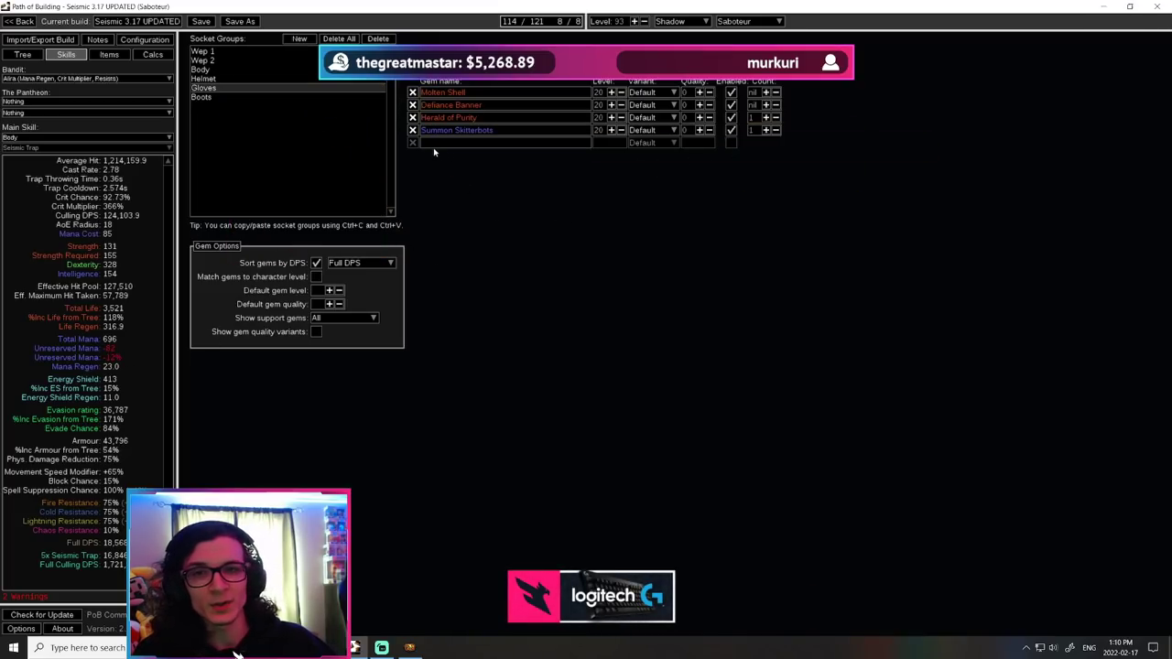
Review the helmet and gloves socket groups, then show the equipped gear list
{"action": "left_click", "coordinate": [730, 130]}
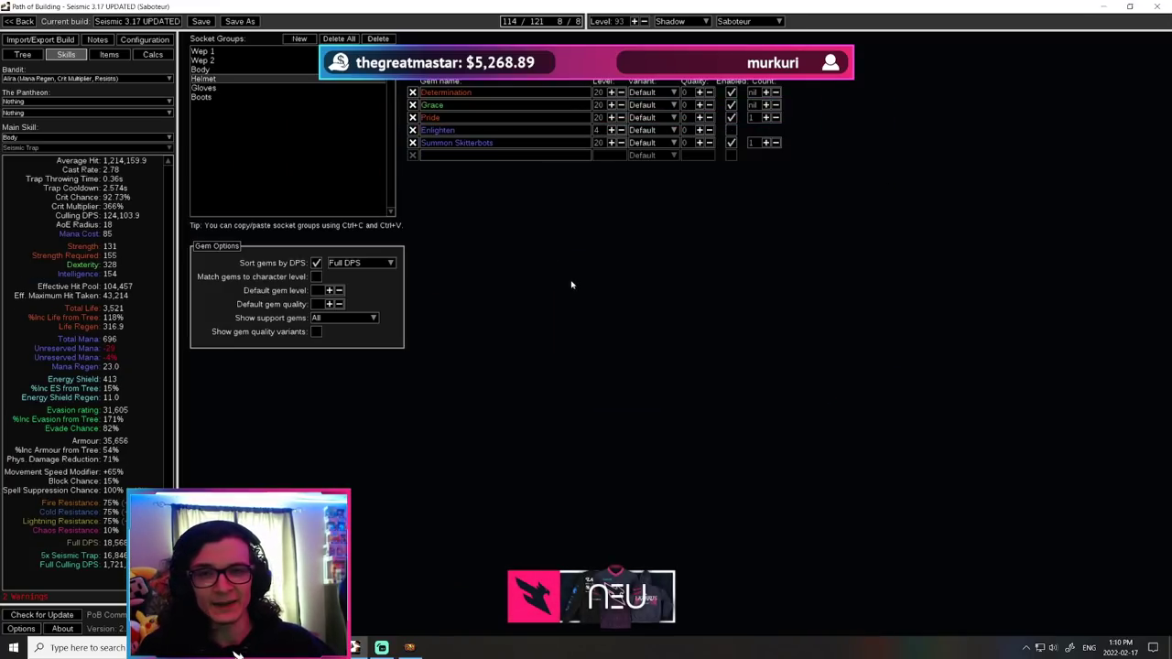
{"action": "left_click", "coordinate": [203, 88]}
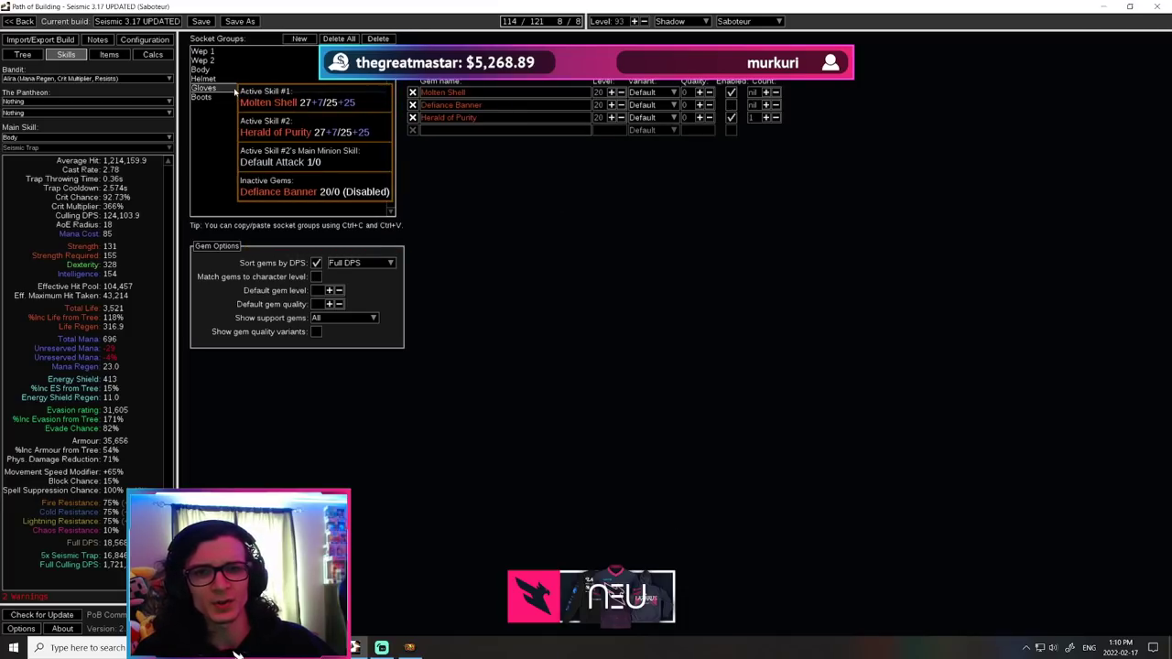
{"action": "left_click", "coordinate": [110, 55]}
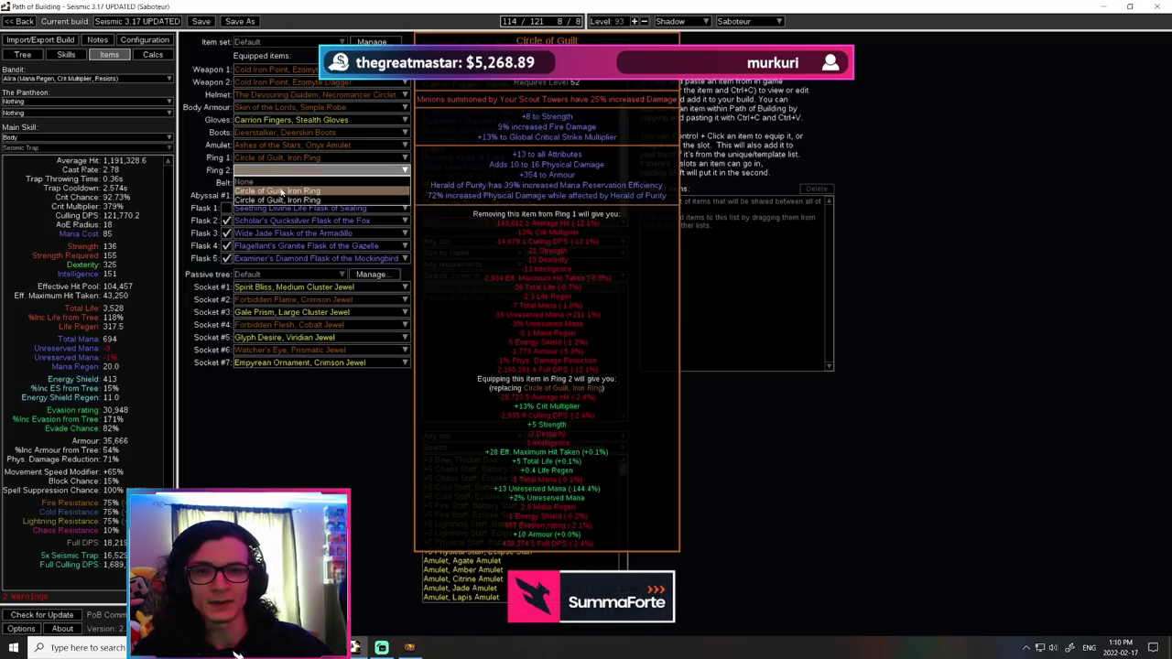
Put a Circle of Guilt Iron Ring in the second ring slot
{"action": "left_click", "coordinate": [276, 171]}
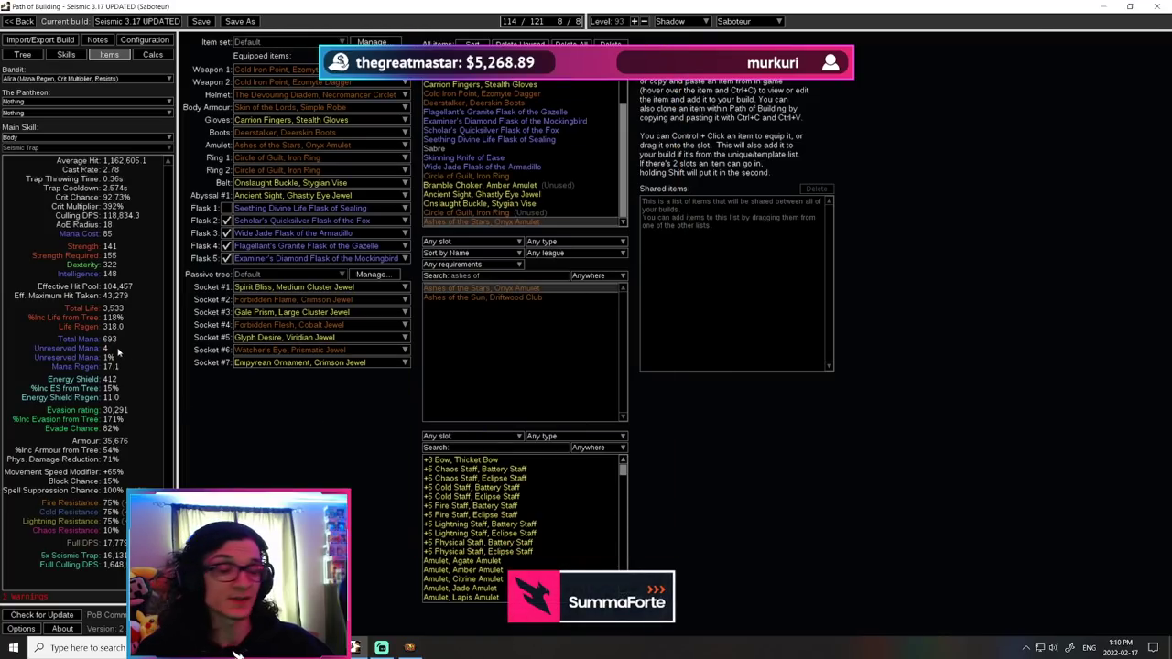
{"action": "mouse_move", "coordinate": [307, 399]}
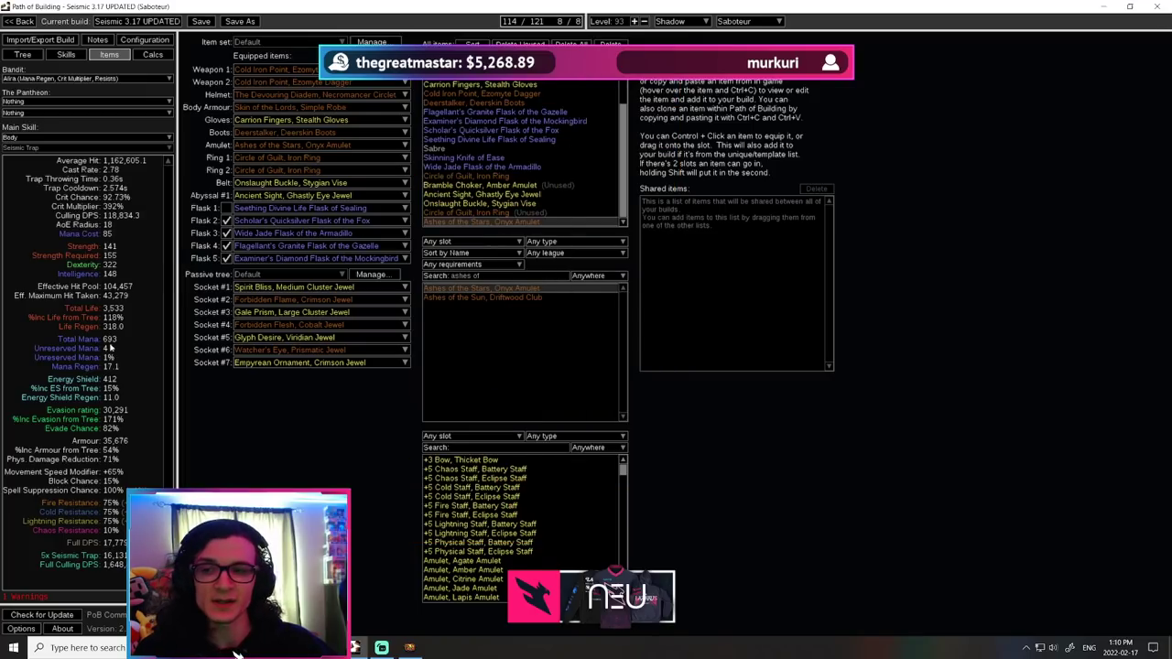
Return to the gem setup and review the helmet's aura group with Enlighten and Skitterbots
{"action": "left_click", "coordinate": [66, 55]}
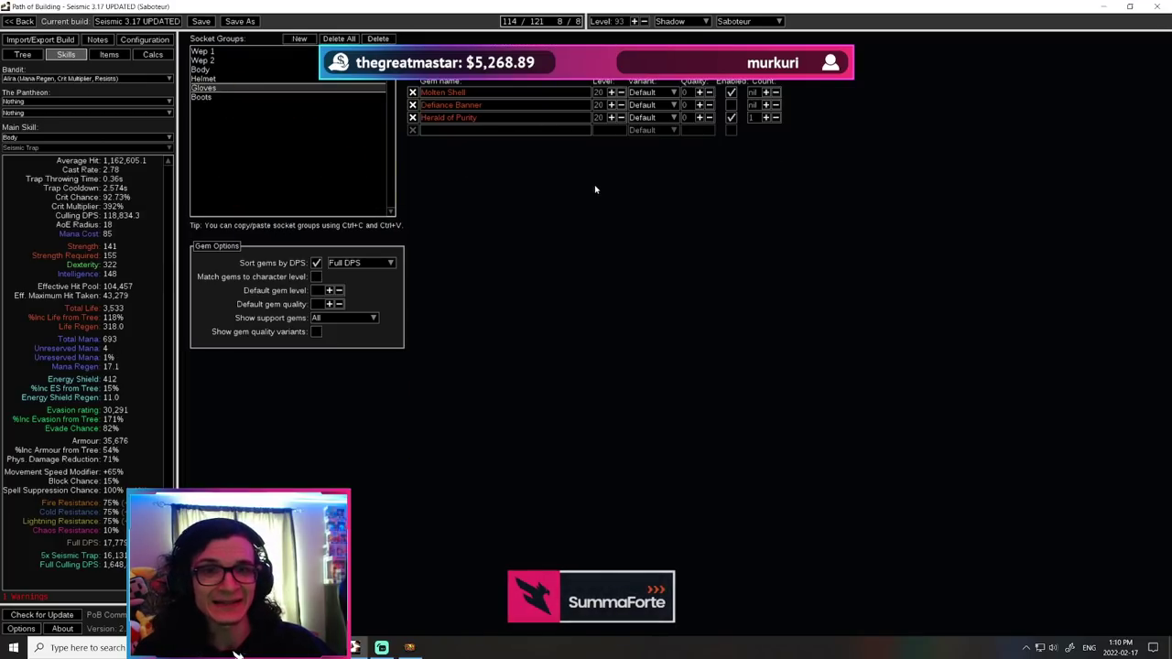
{"action": "mouse_move", "coordinate": [731, 118]}
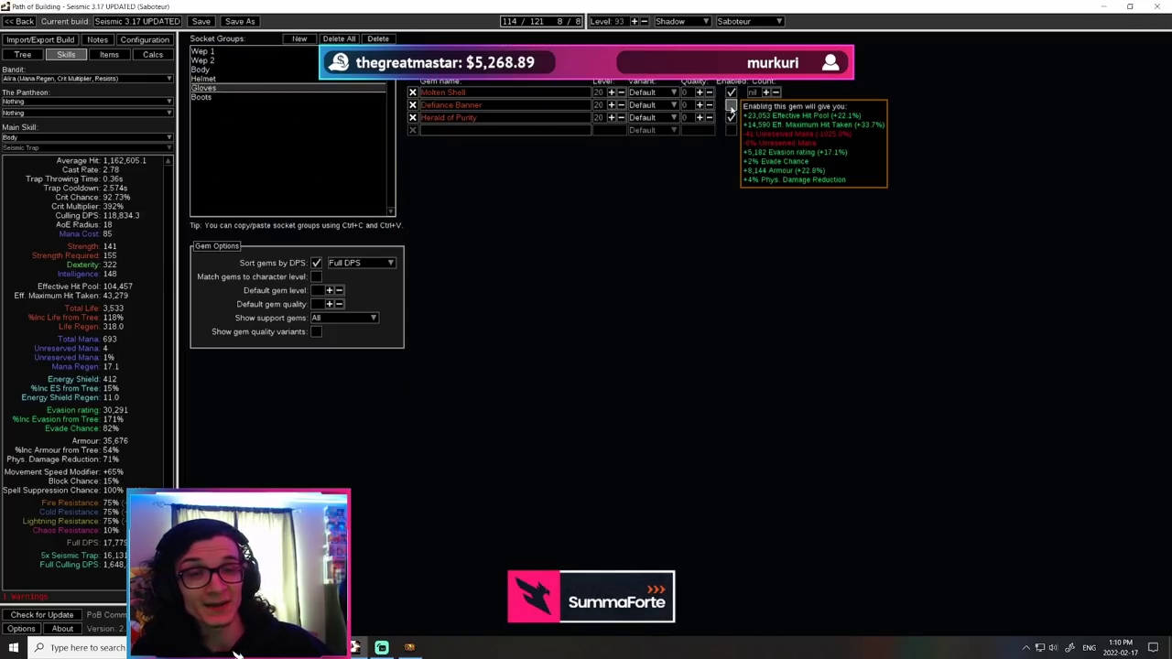
{"action": "left_click", "coordinate": [201, 52]}
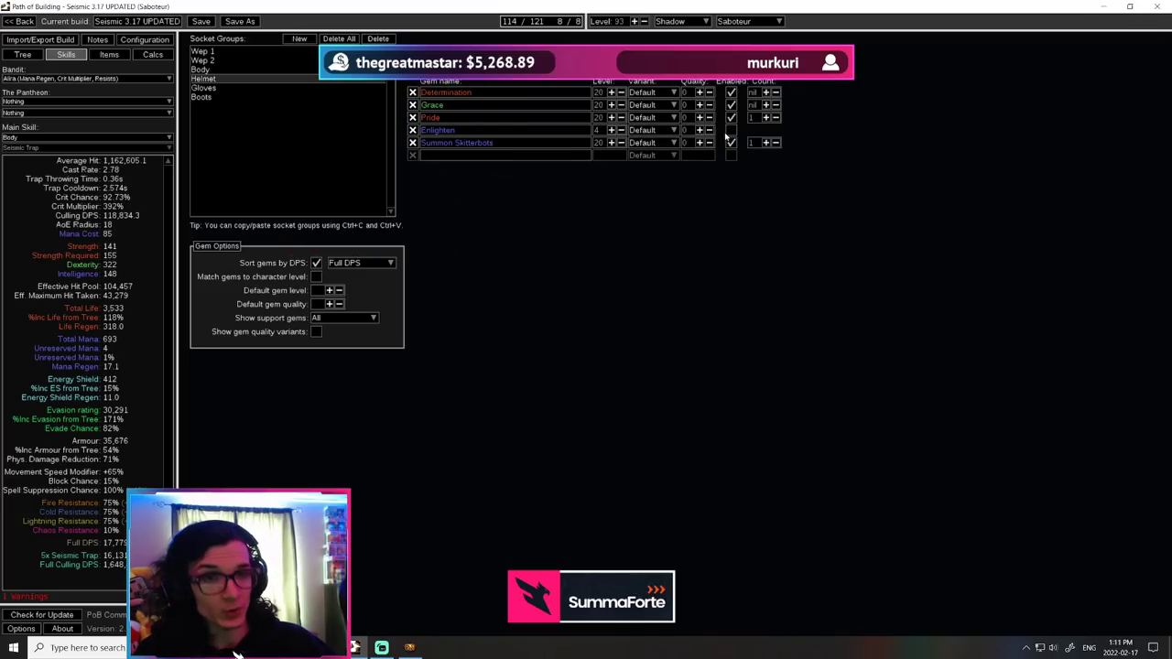
{"action": "mouse_move", "coordinate": [740, 177]}
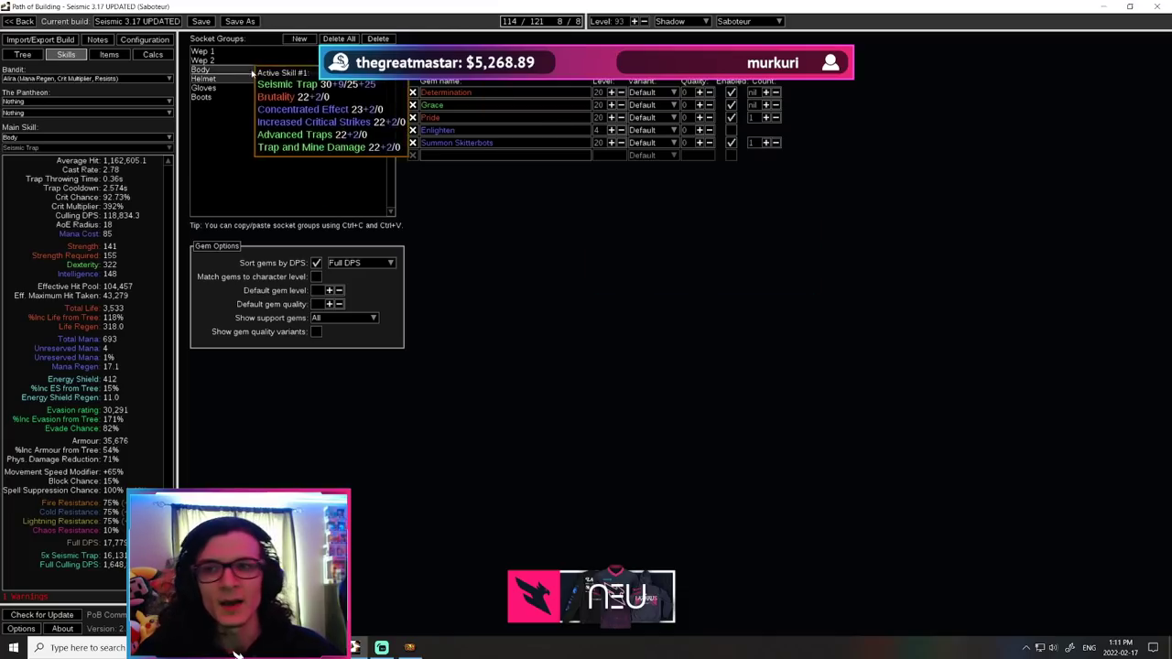
Test Herald of Purity's damage share in the gloves group, keep it on, then view the boots' Seismic Trap links
{"action": "left_click", "coordinate": [201, 87]}
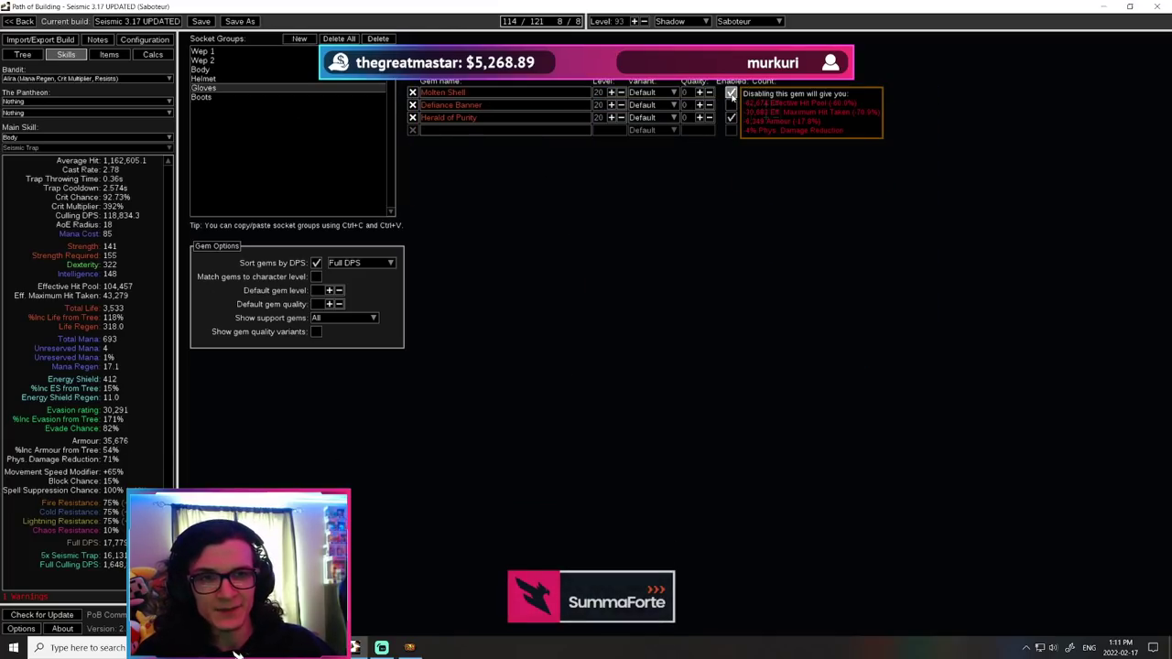
{"action": "mouse_move", "coordinate": [714, 143]}
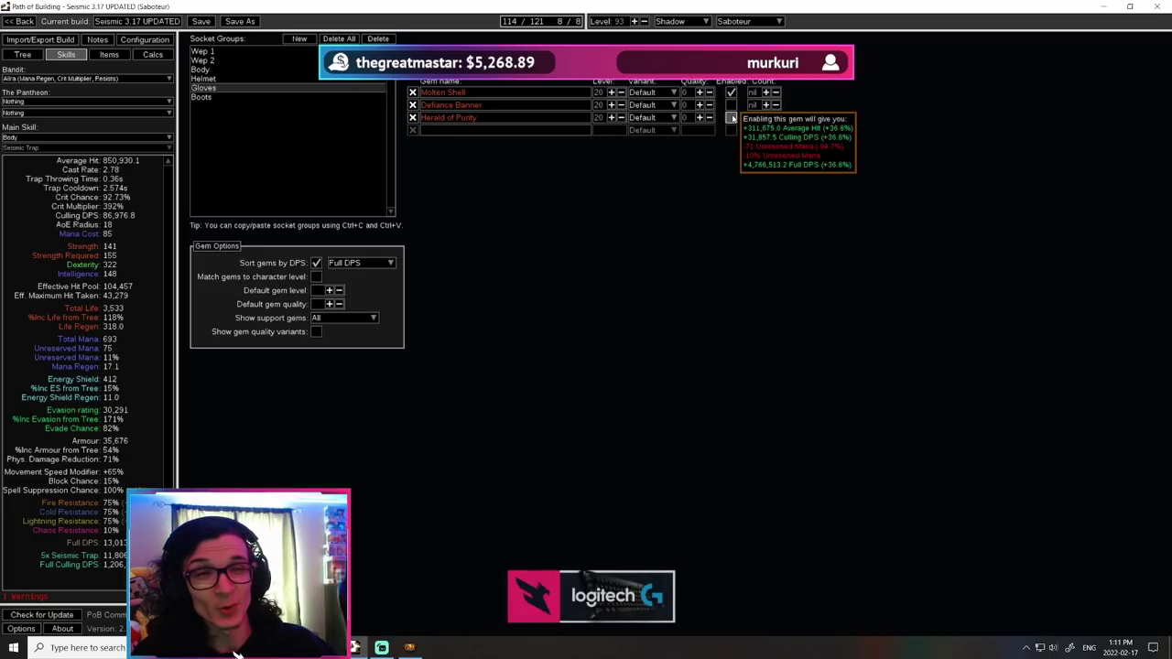
{"action": "left_click", "coordinate": [731, 117]}
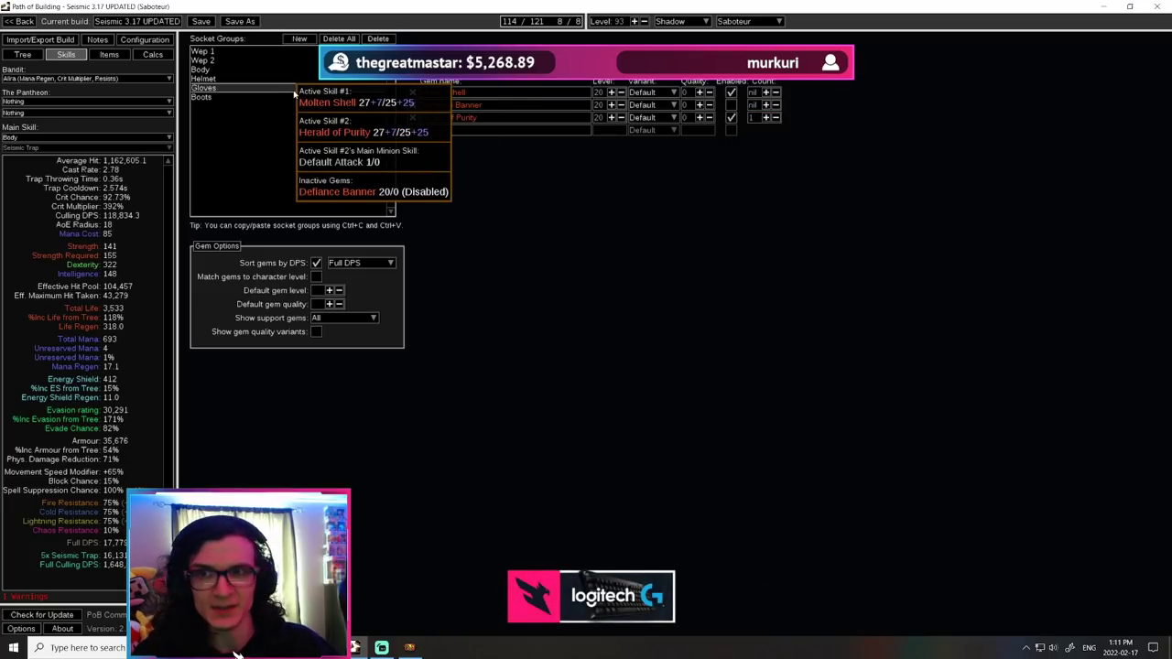
{"action": "left_click", "coordinate": [202, 97]}
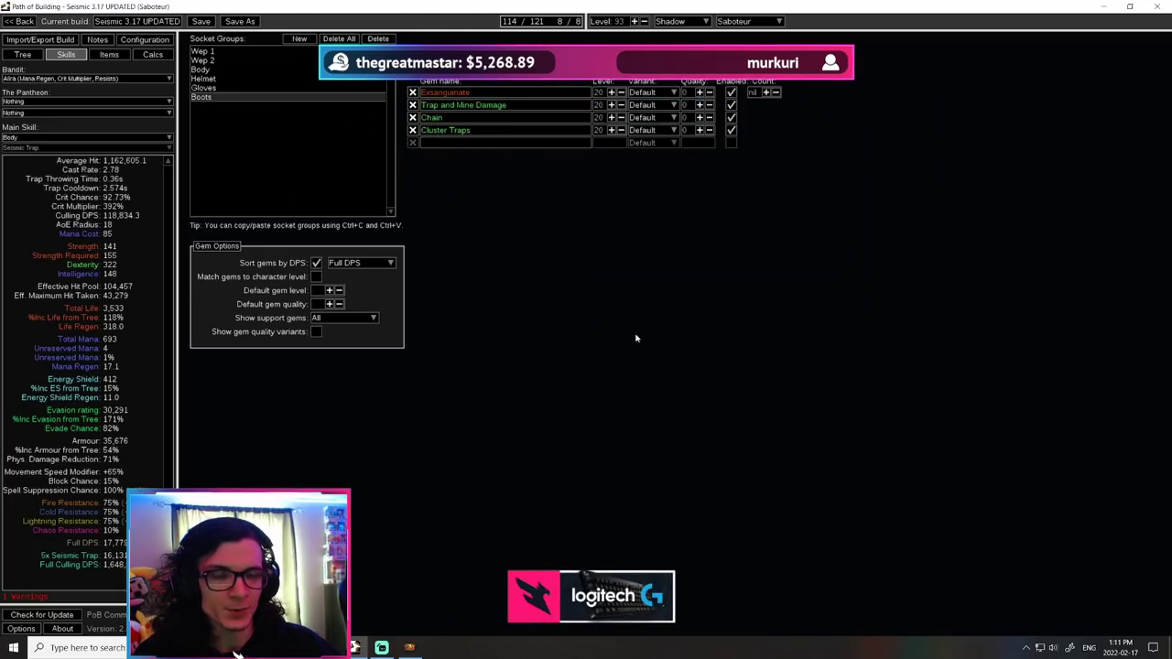
{"action": "mouse_move", "coordinate": [597, 346]}
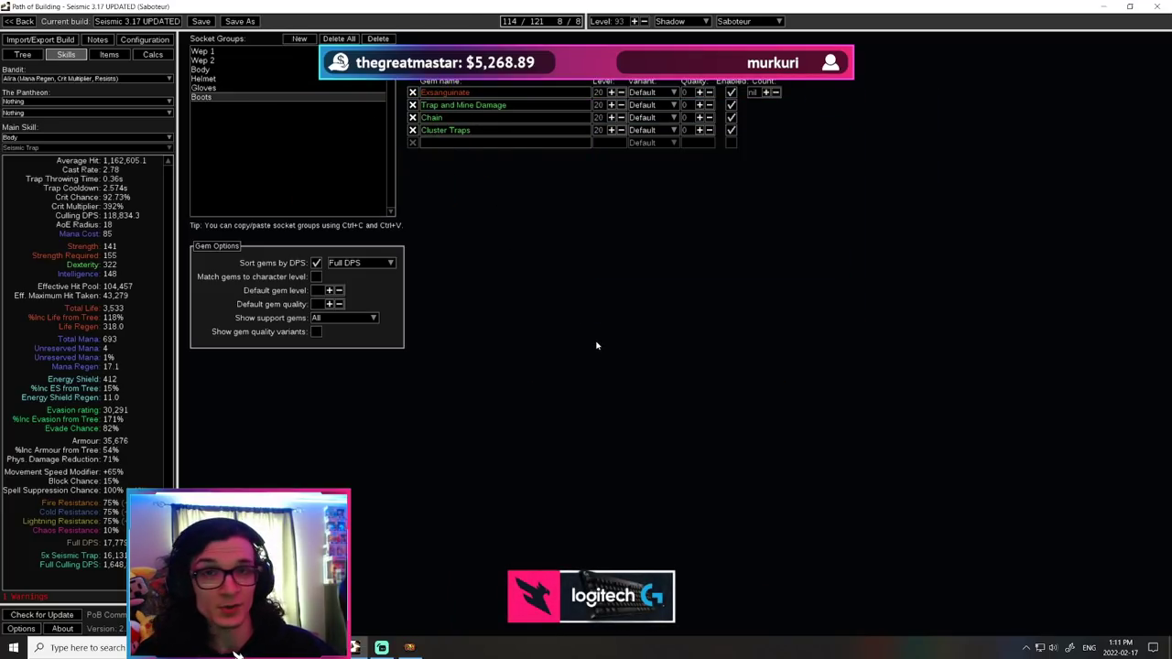